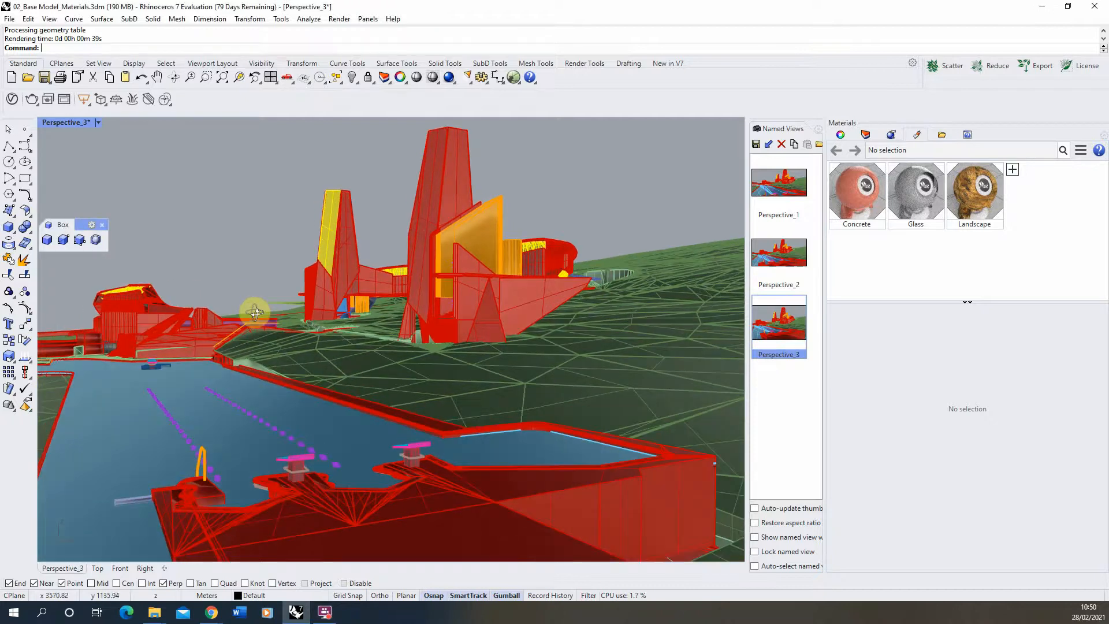
Orbit the Perspective view around the pool and terrain back to an overview of the pool
left_click_drag(254, 313, 231, 347)
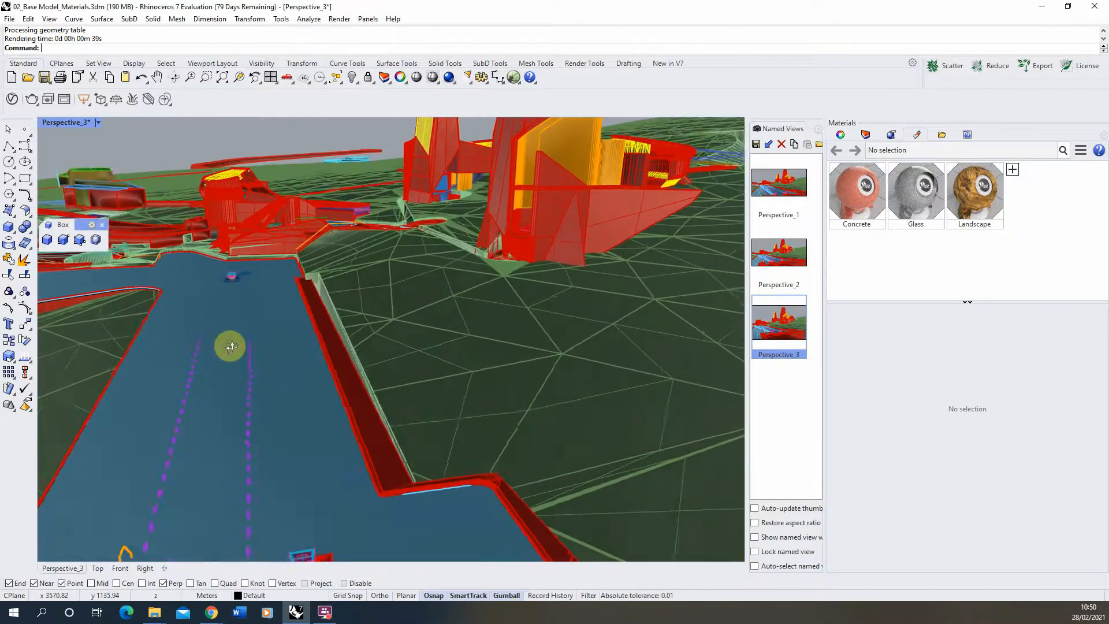
left_click_drag(230, 346, 402, 353)
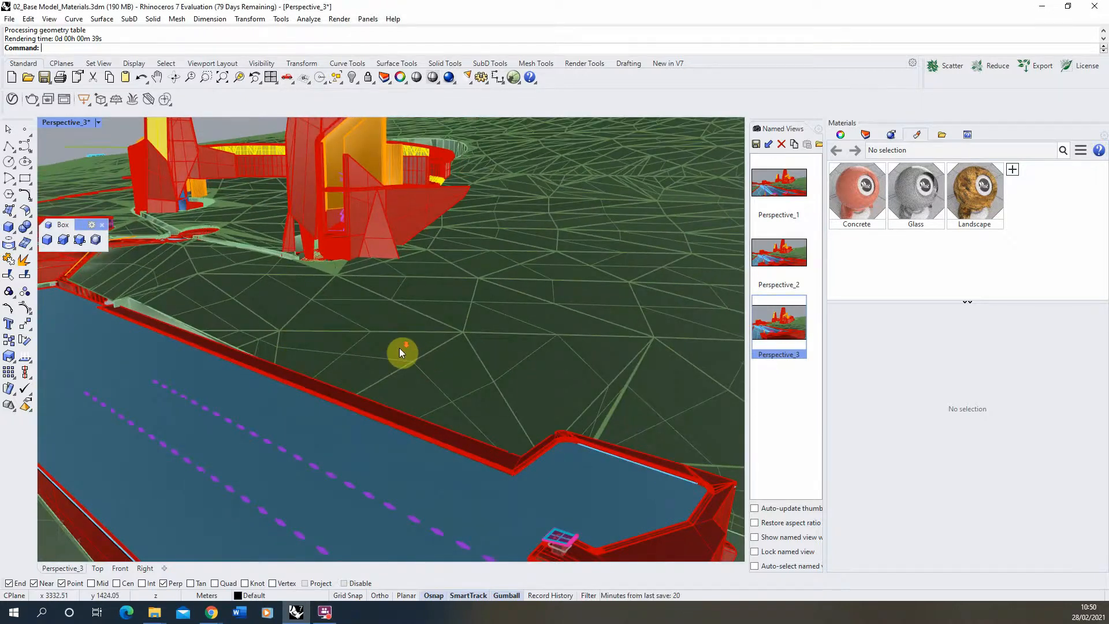
left_click_drag(403, 352, 227, 283)
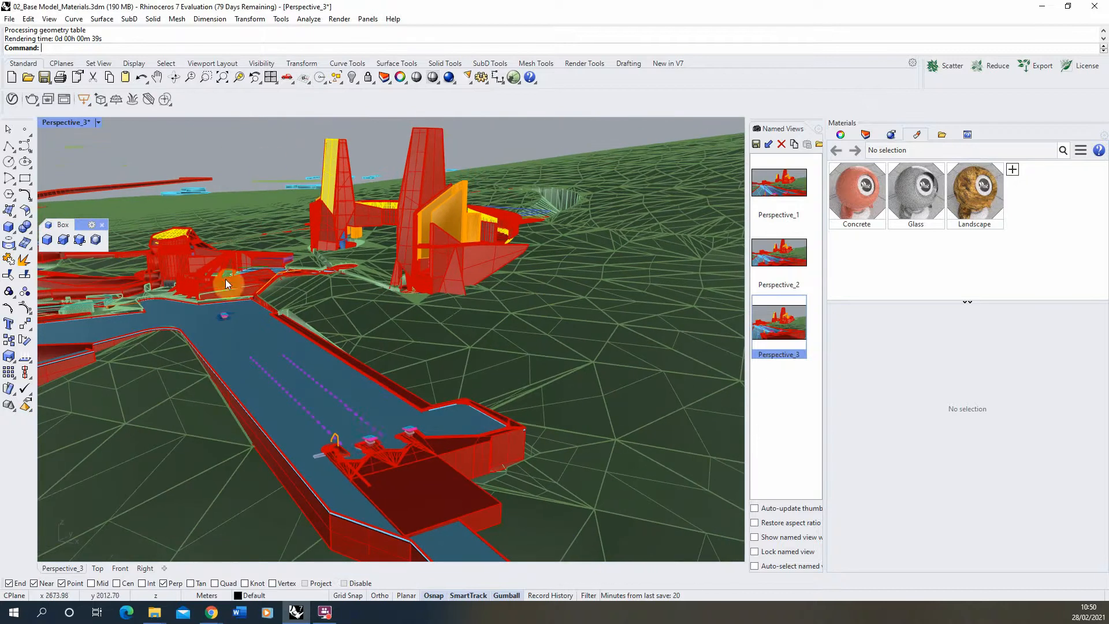
left_click_drag(227, 283, 322, 449)
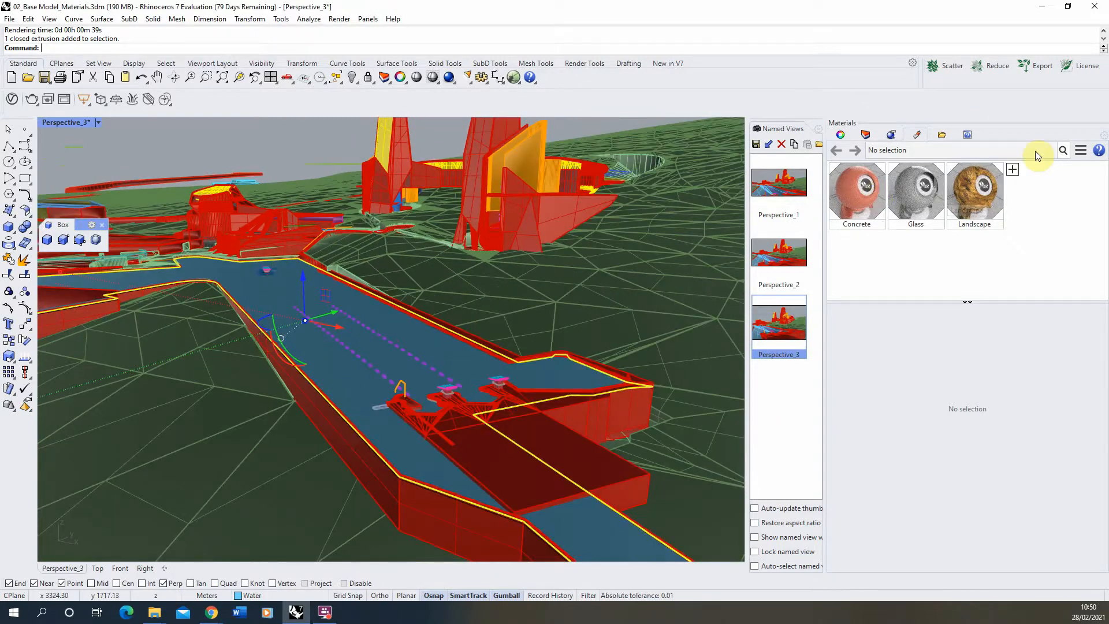
Add a Physically Based material and rename it 'Water' in the Materials panel
left_click(1012, 168)
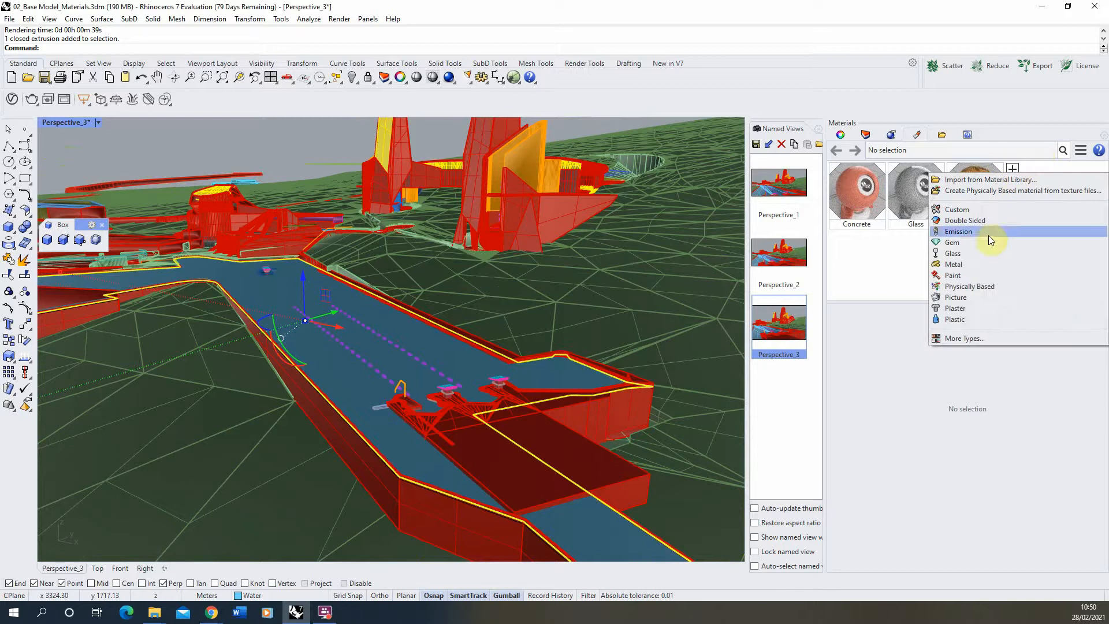
mouse_move(986, 287)
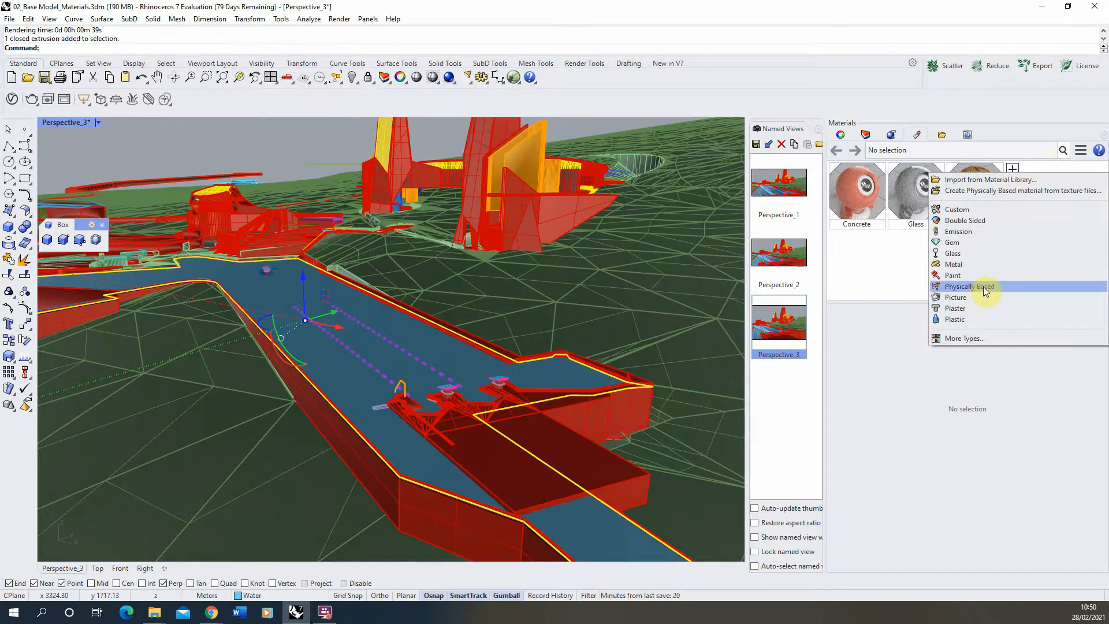
left_click(968, 285)
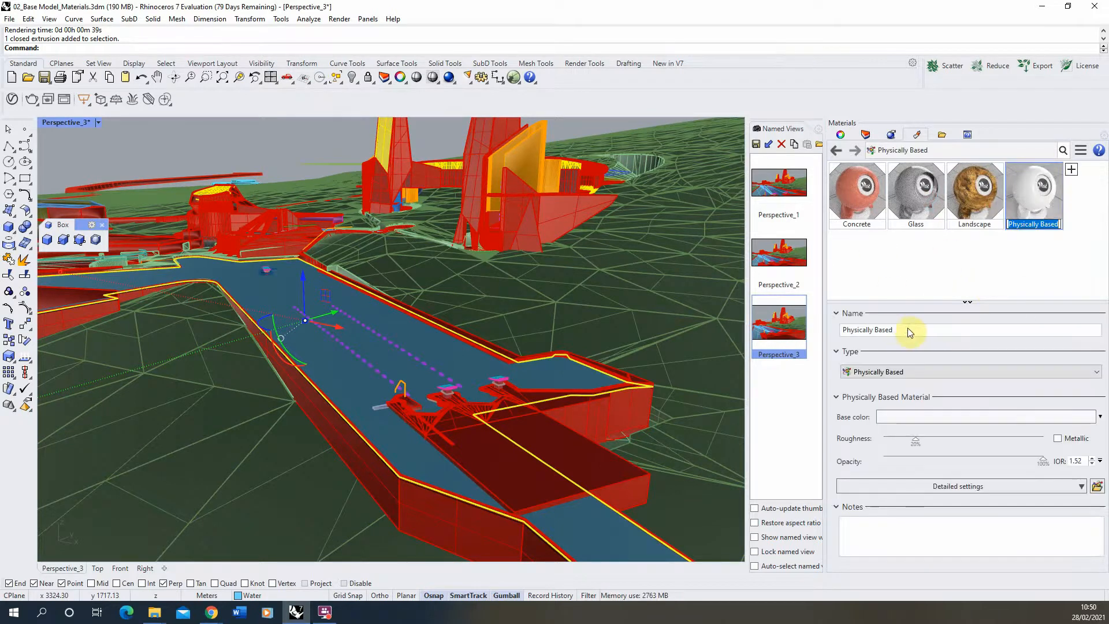
type("W")
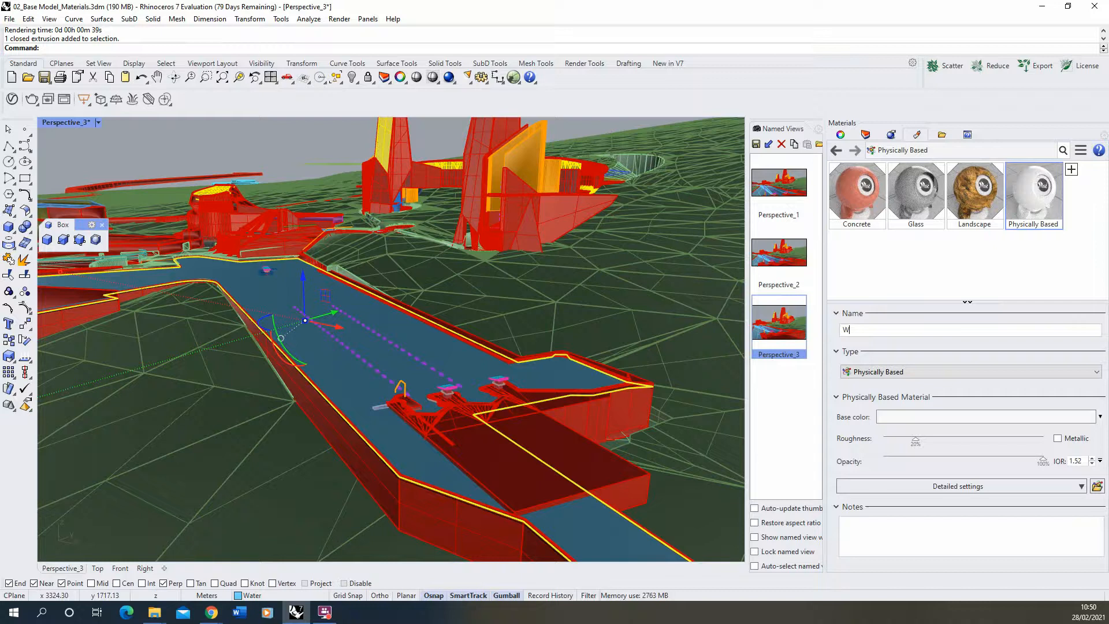
type("ater")
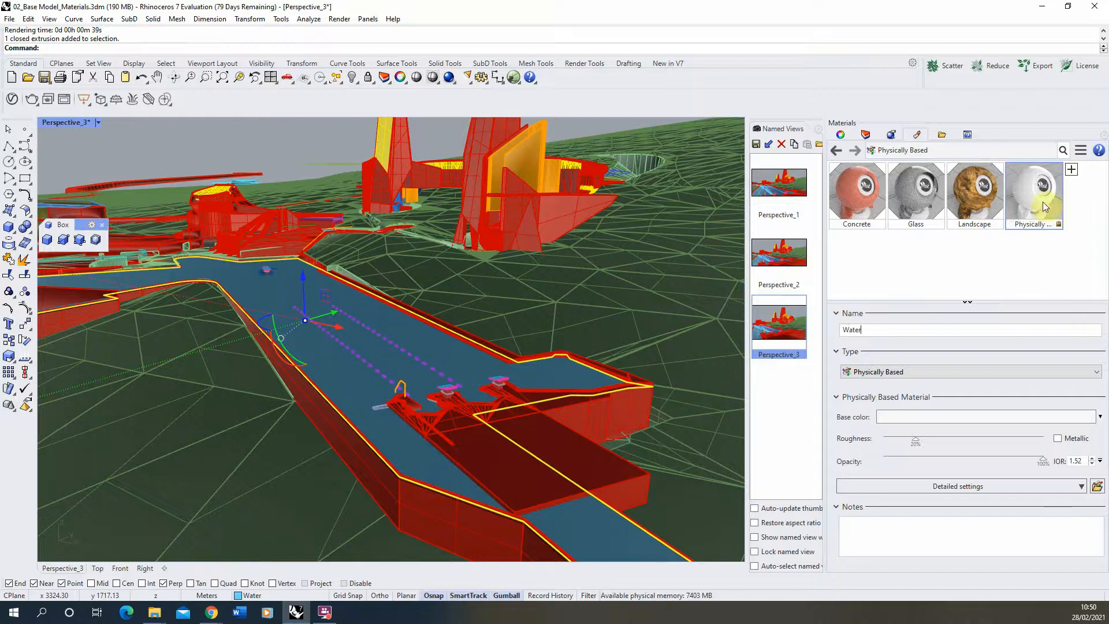
right_click(1032, 191)
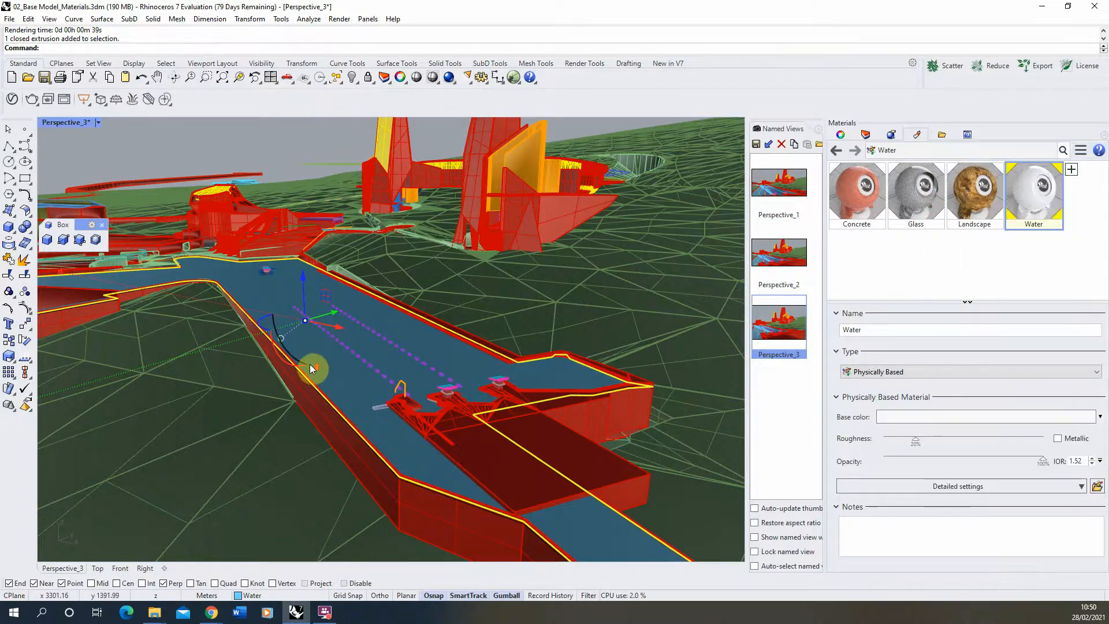
left_click(97, 123)
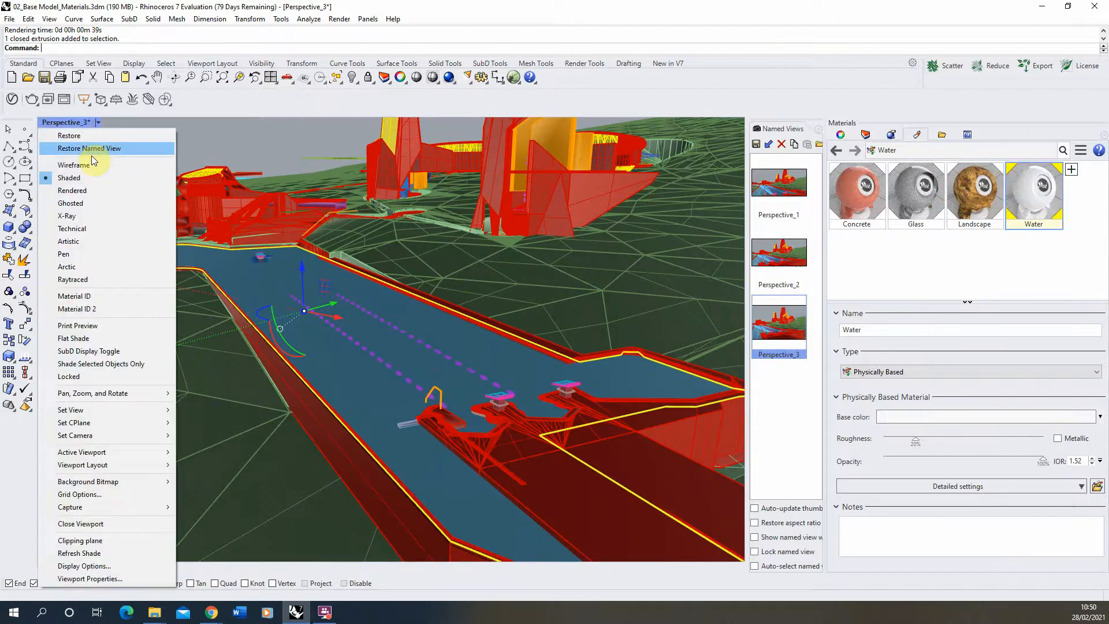
Switch the viewport to Rendered and enable the Water material's Opacity section with IOR 1.33
left_click(72, 191)
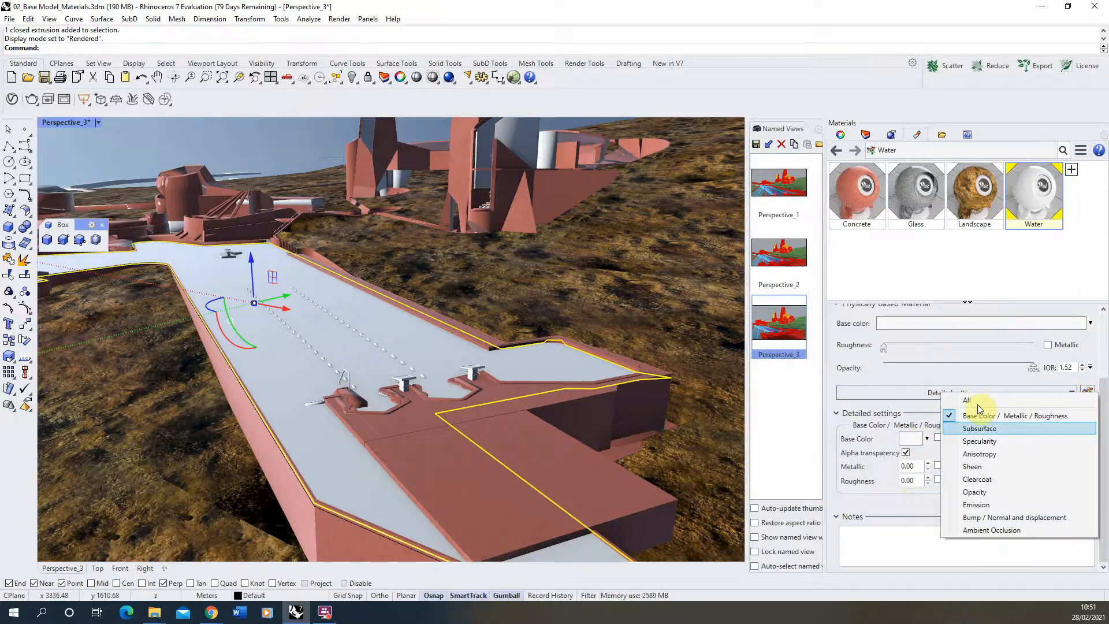
mouse_move(975, 492)
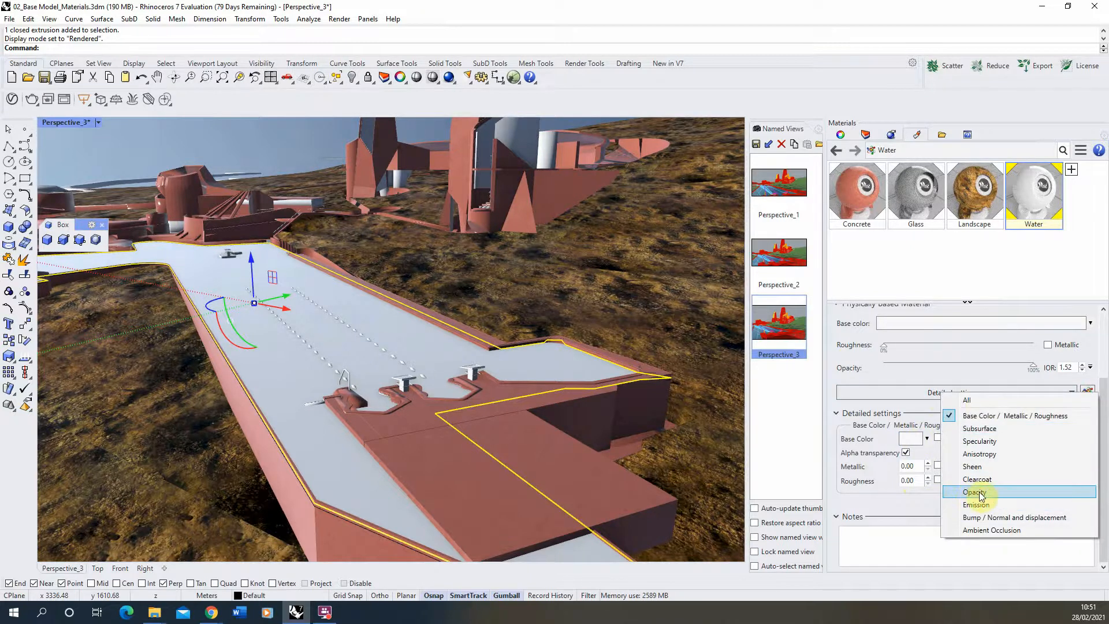
left_click(975, 492)
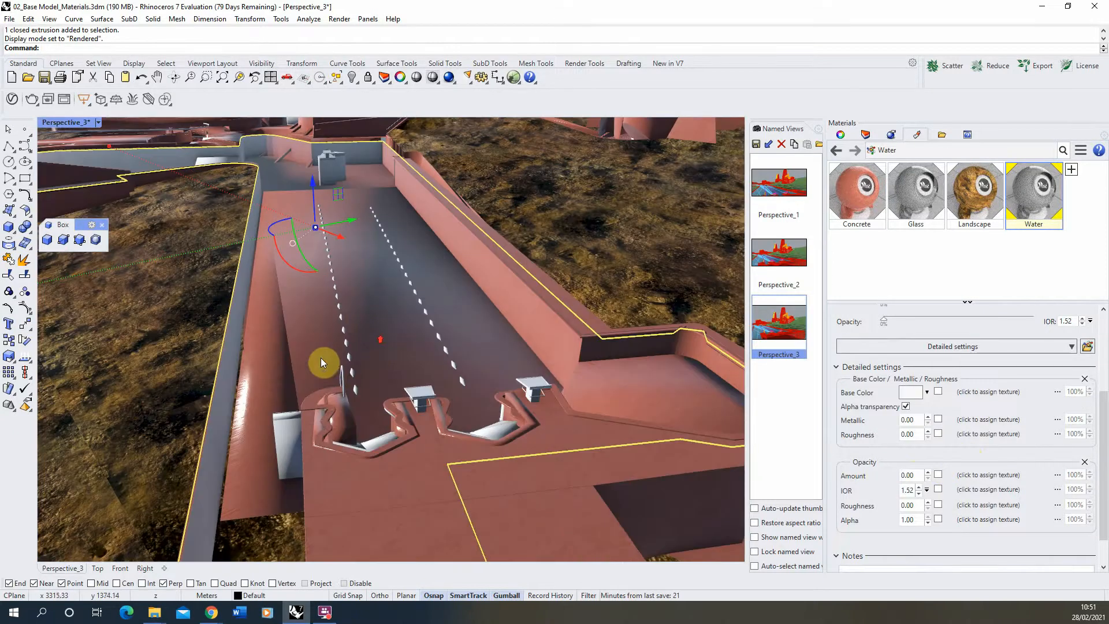
left_click_drag(323, 362, 604, 375)
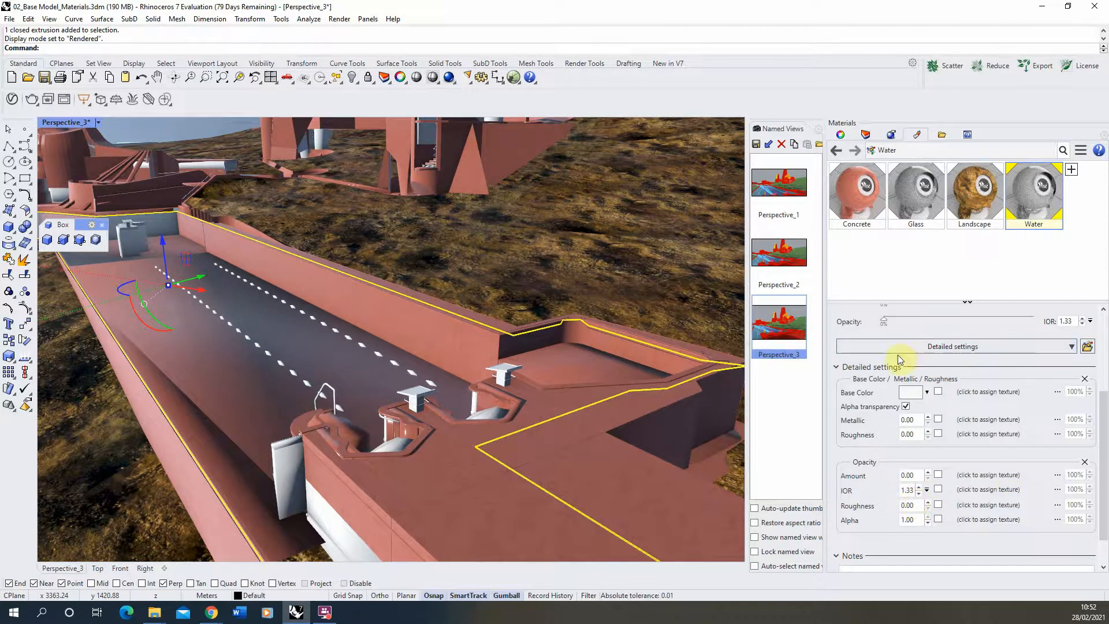
Add the Specularity section to the Water material and raise F0 to 1.00
left_click(956, 346)
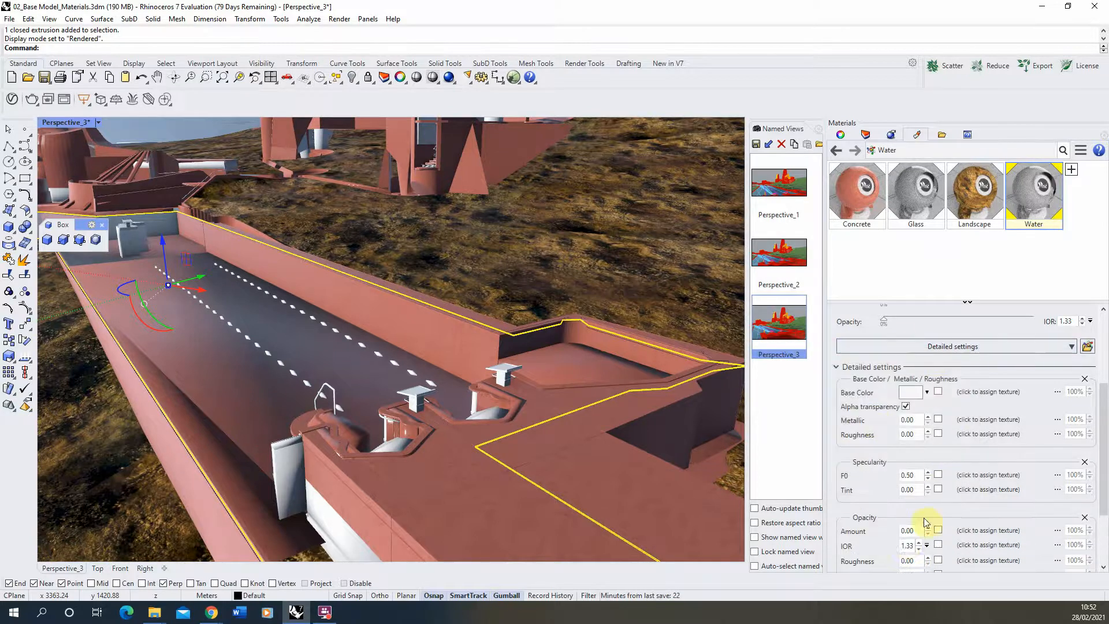
left_click(908, 475)
type("1")
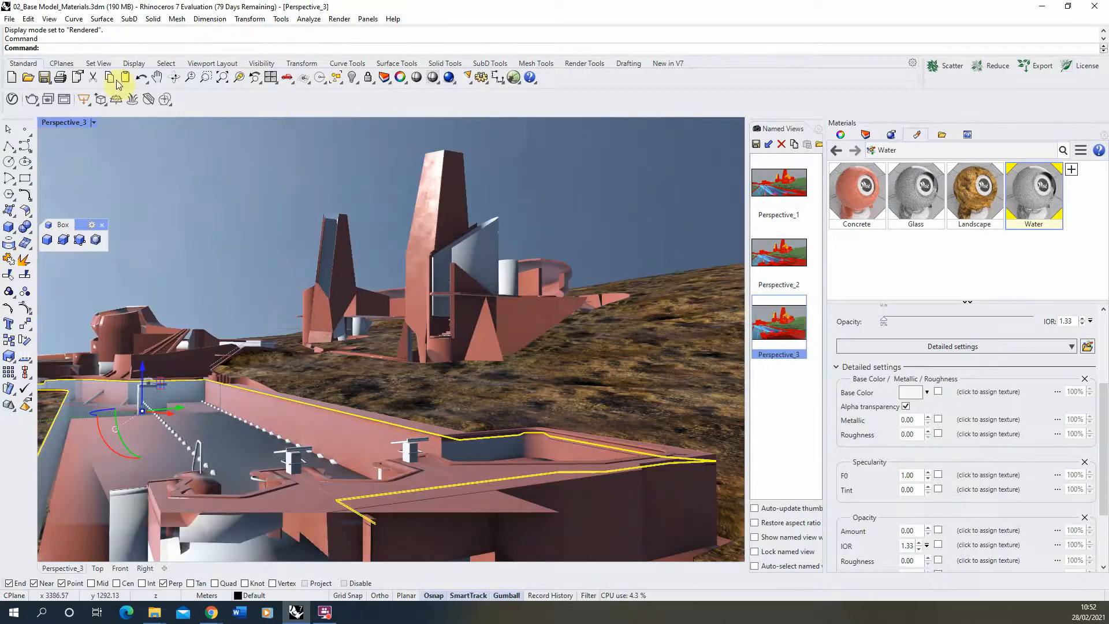
left_click(338, 18)
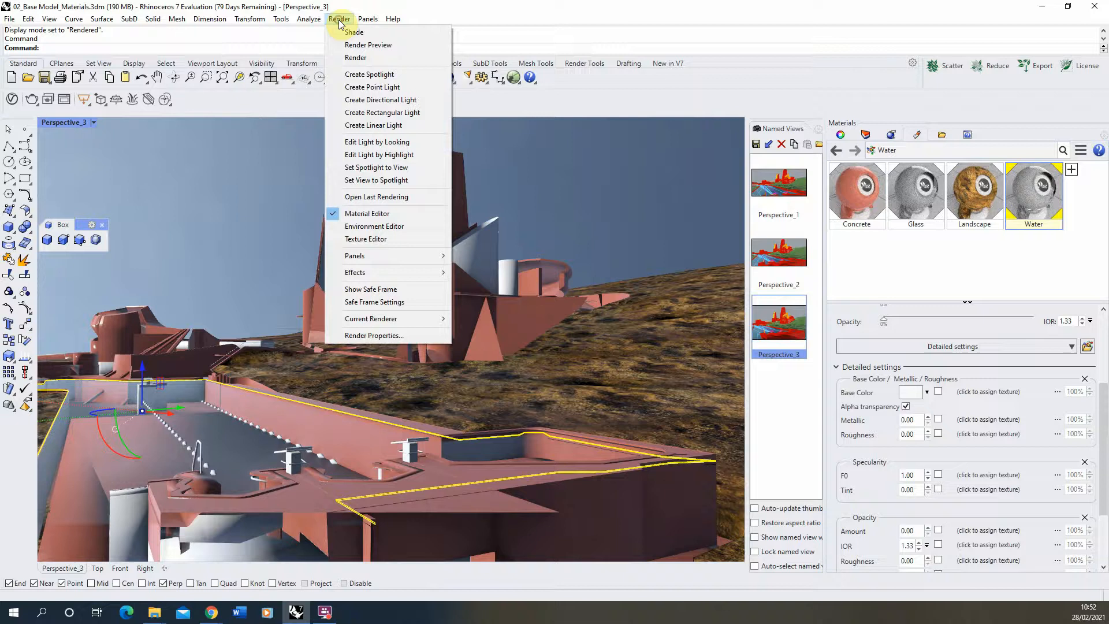
left_click(367, 45)
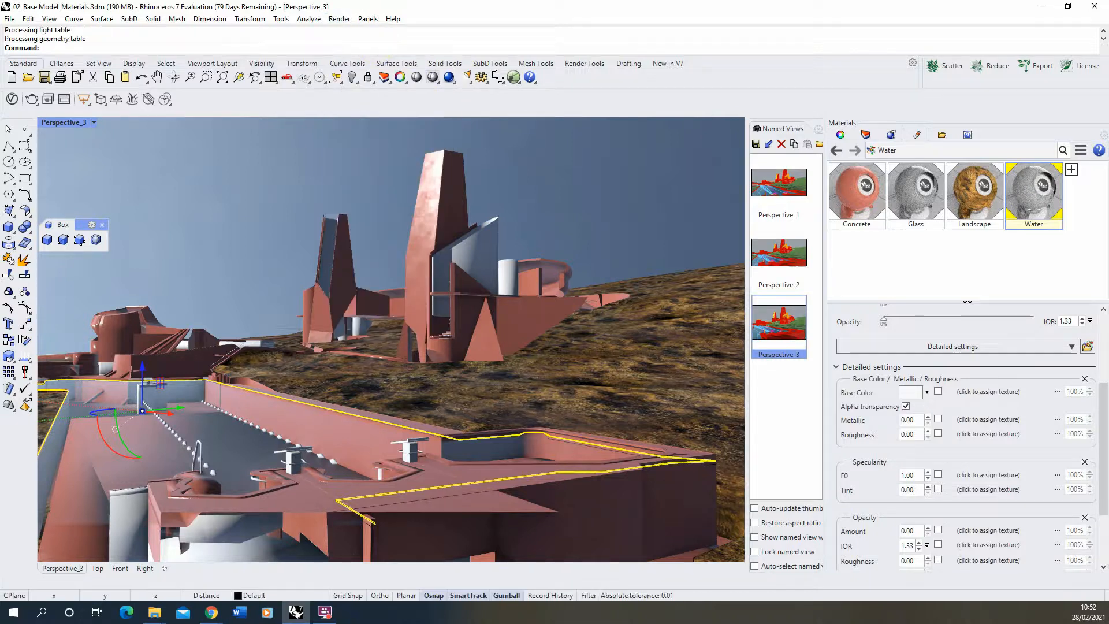
left_click(338, 20)
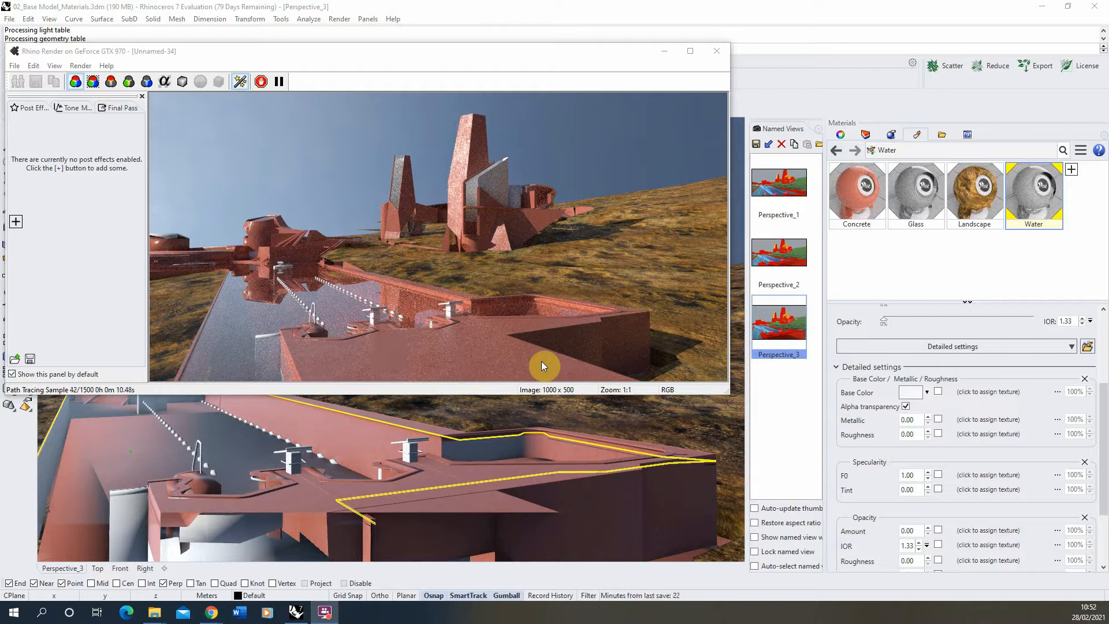
mouse_move(270, 319)
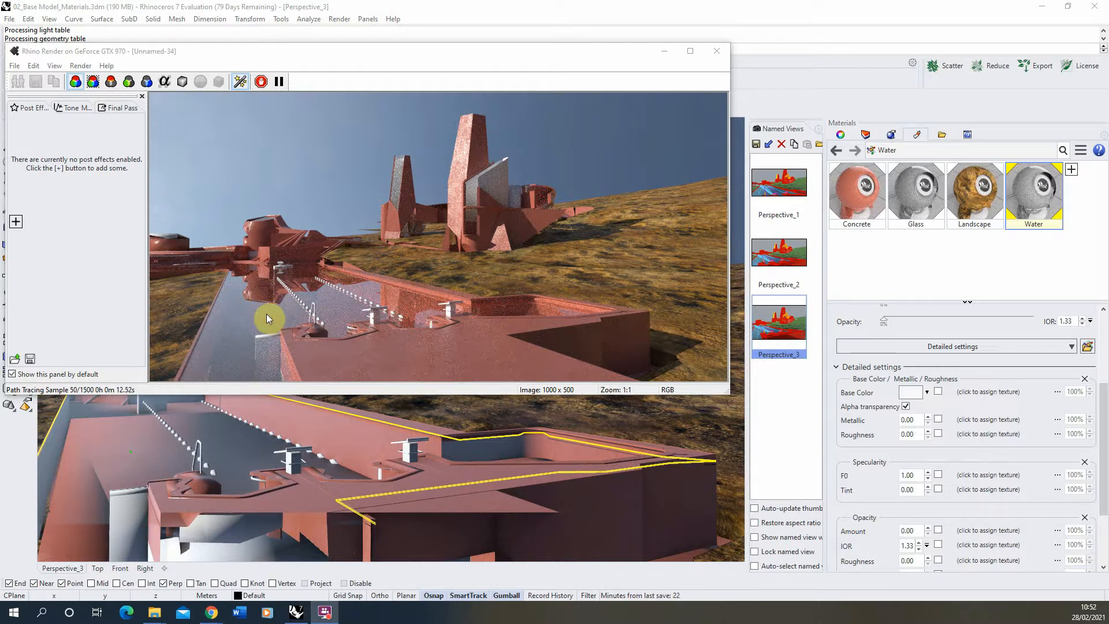
mouse_move(284, 120)
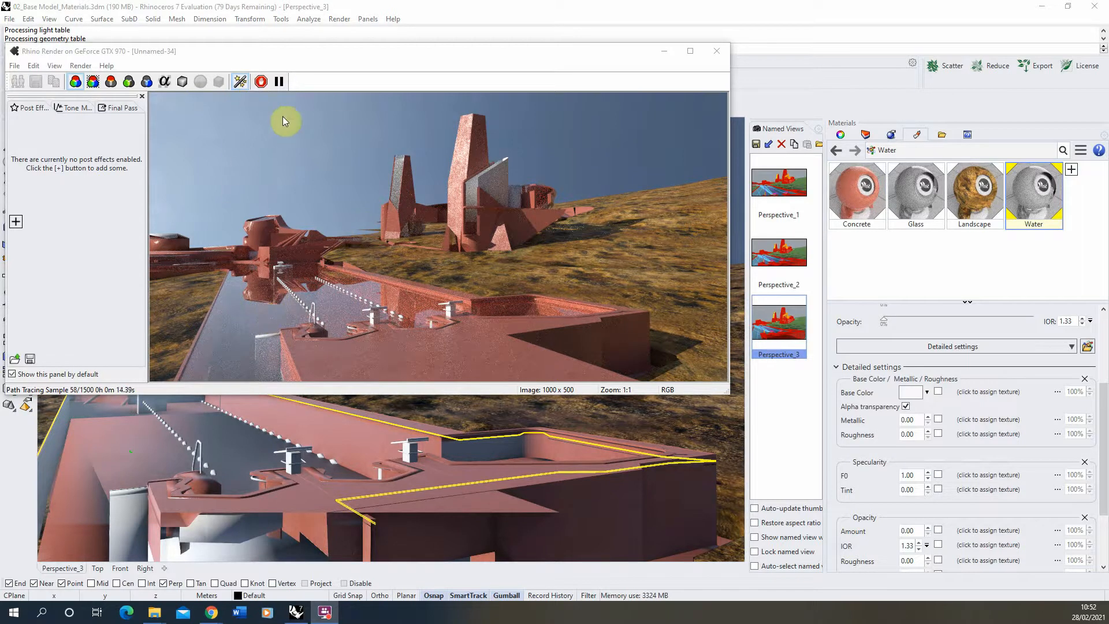
mouse_move(456, 204)
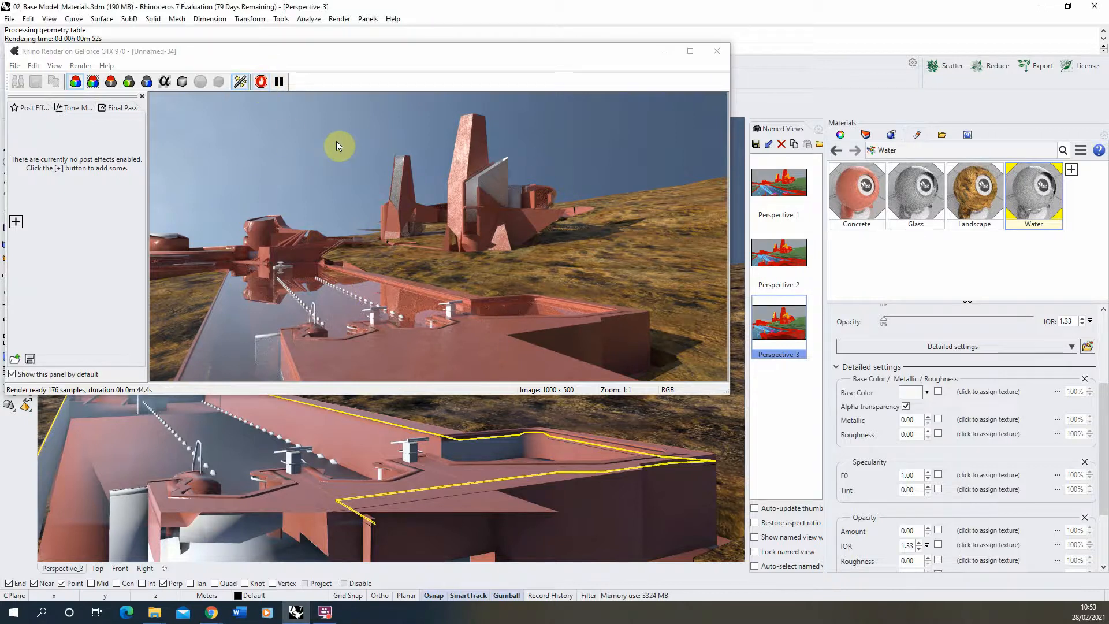
left_click(716, 51)
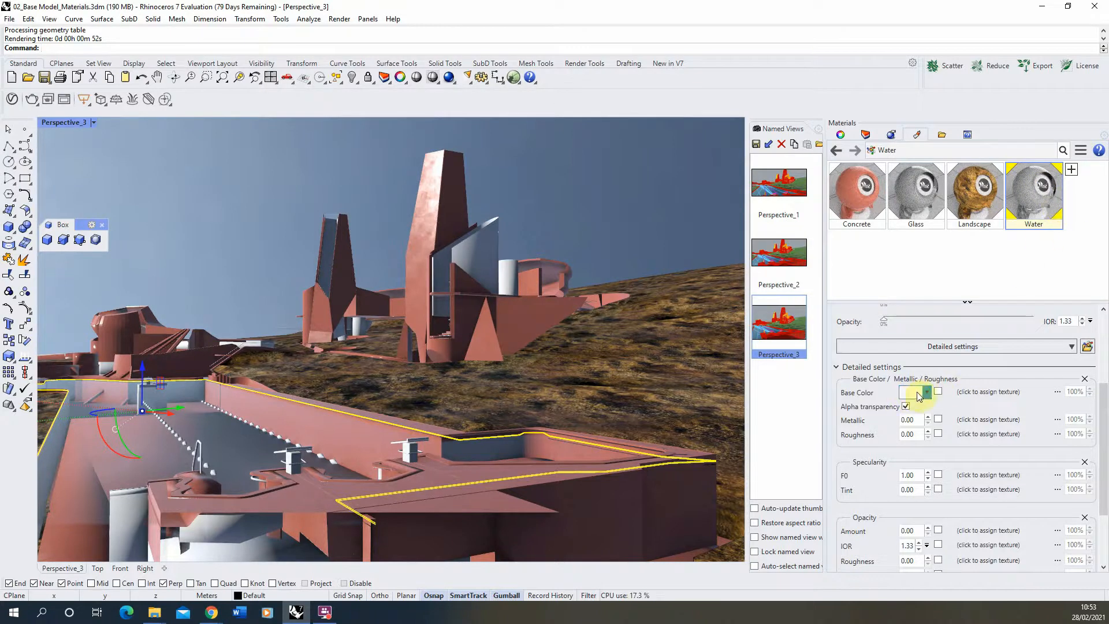
Set the Water material's Base Color to a pale blue on the HSV wheel
left_click(912, 391)
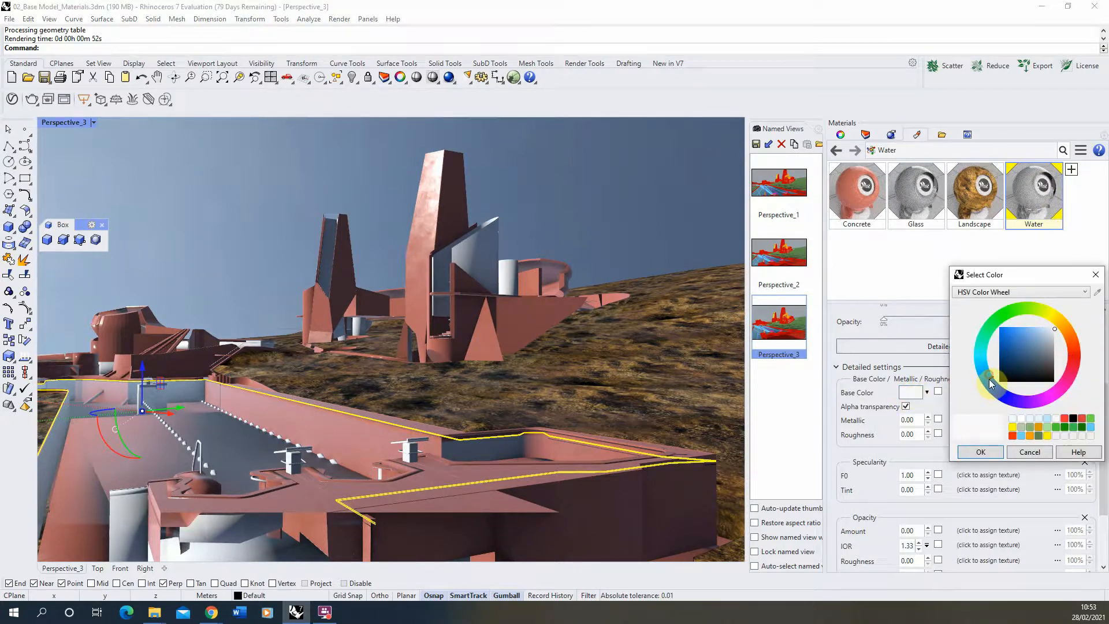
left_click(991, 375)
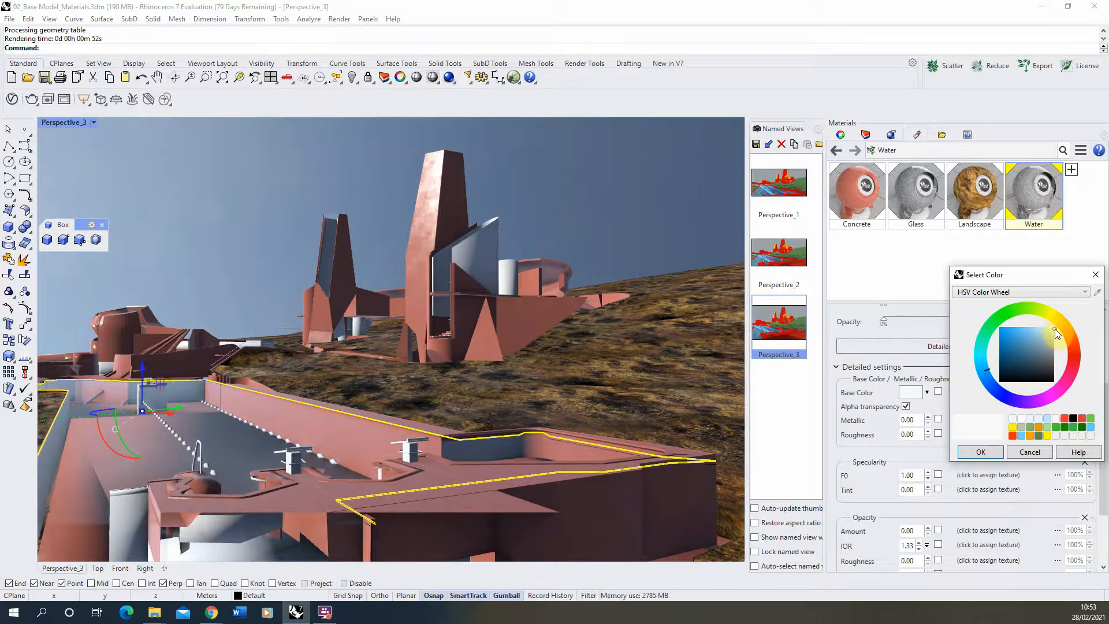
left_click(1055, 332)
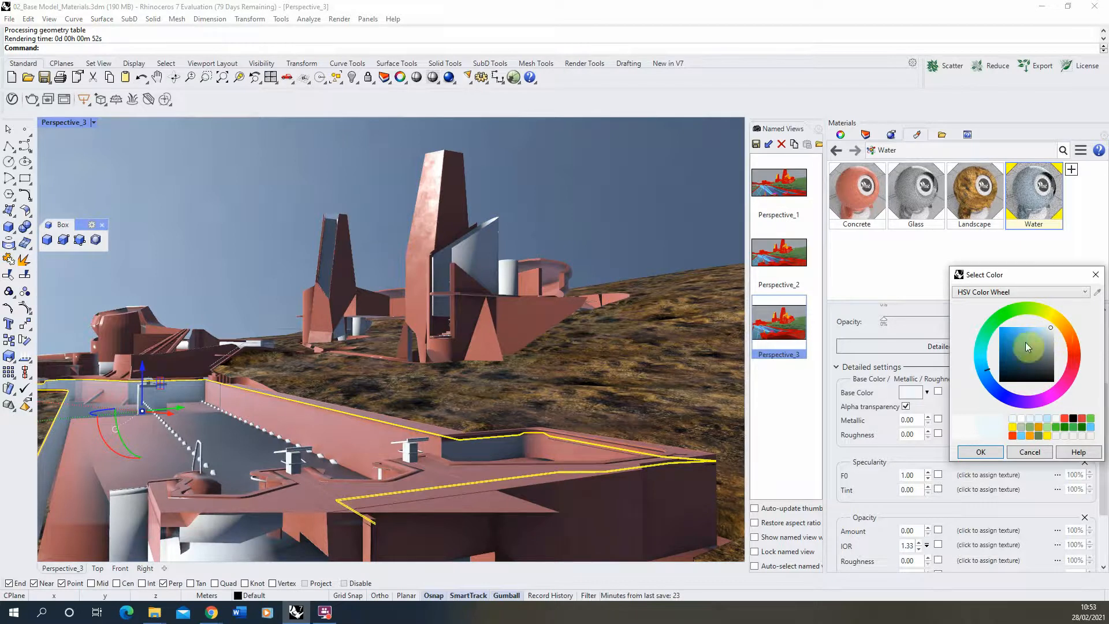
left_click(980, 452)
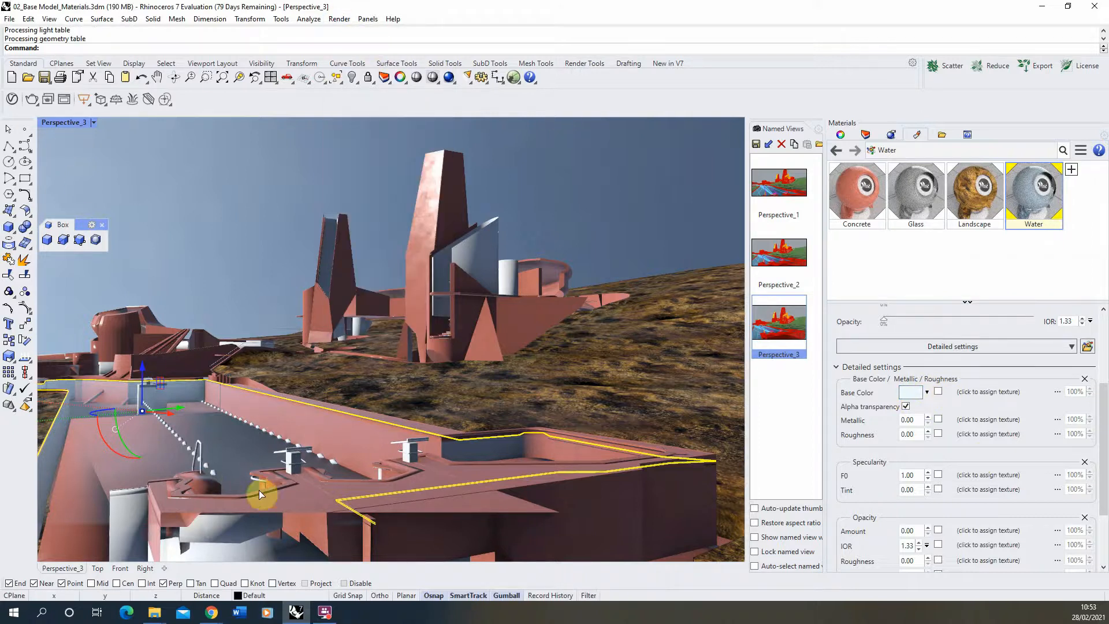
left_click(338, 20)
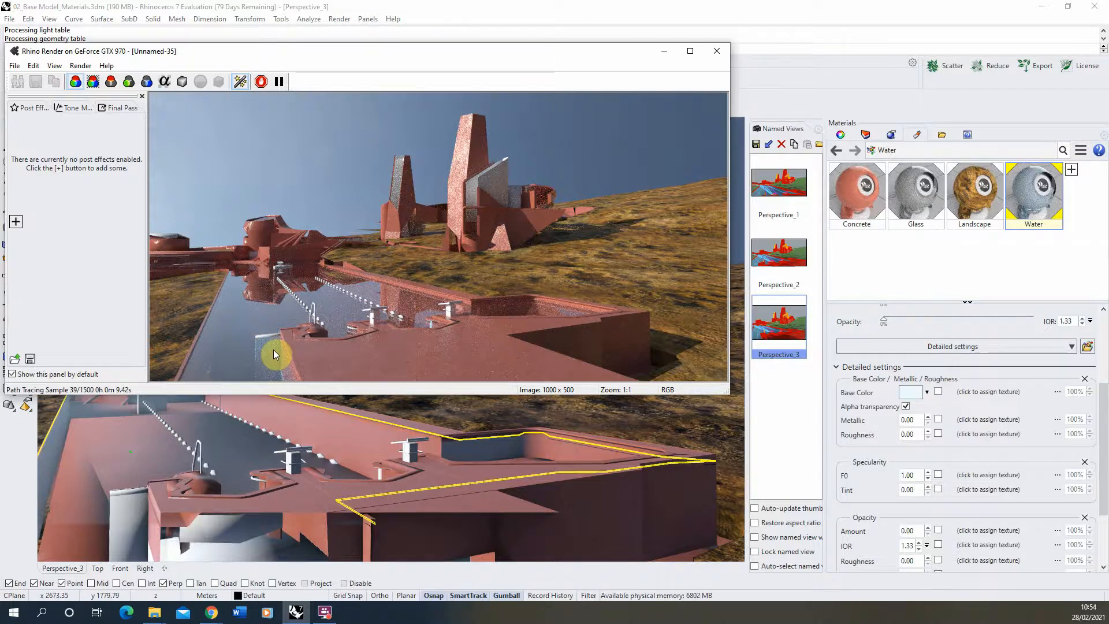
mouse_move(397, 351)
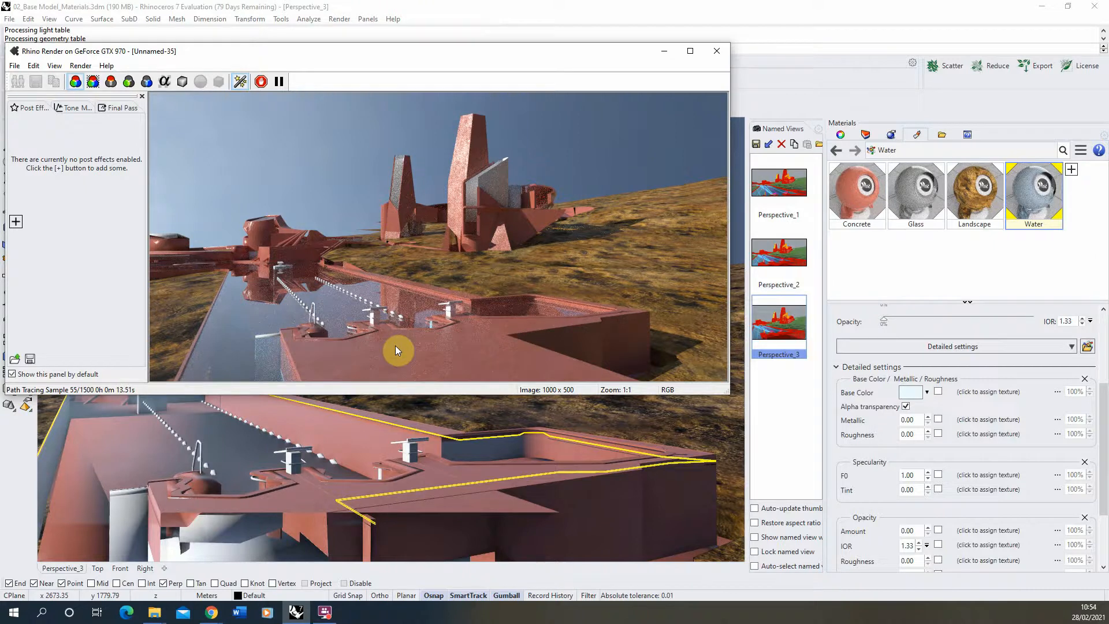
mouse_move(240, 270)
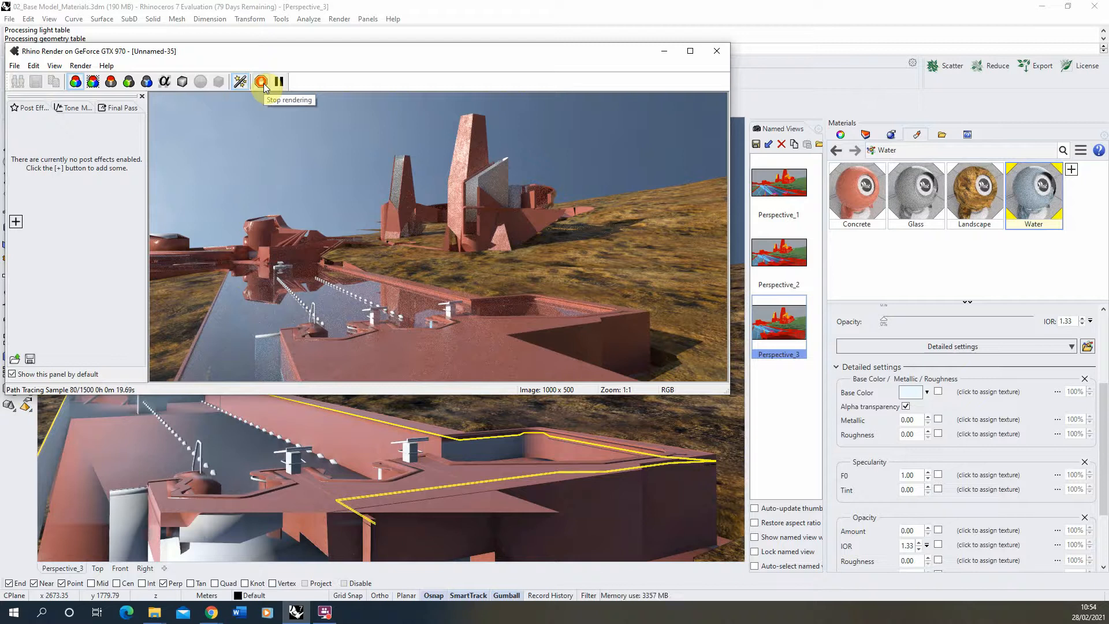
left_click(261, 81)
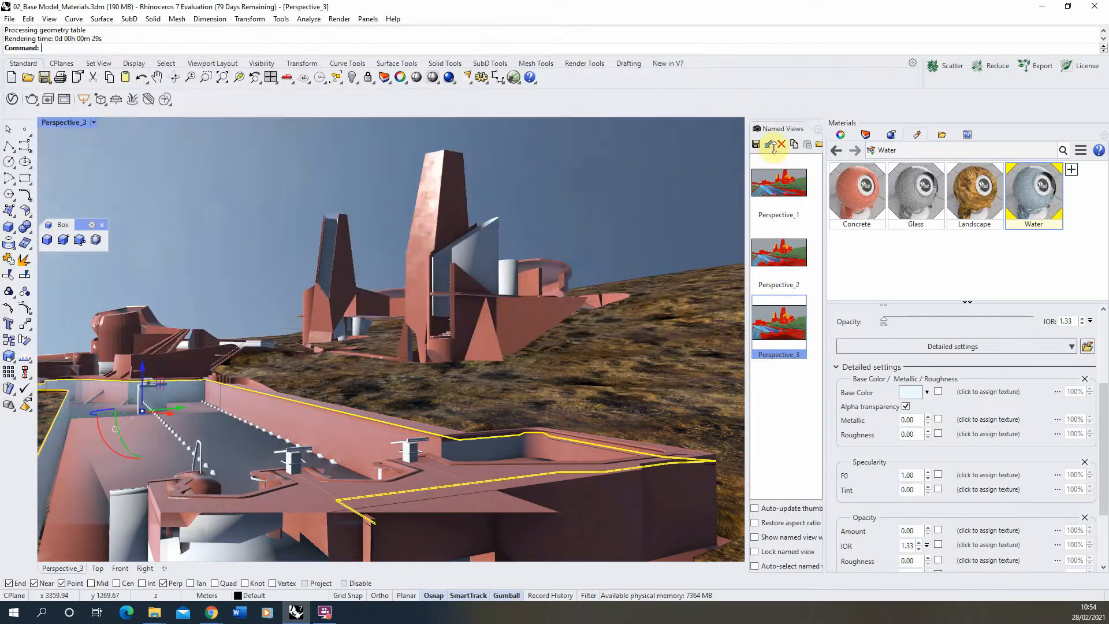
Enable the Bump / Normal and displacement section and start assigning a bump map texture
left_click(1070, 346)
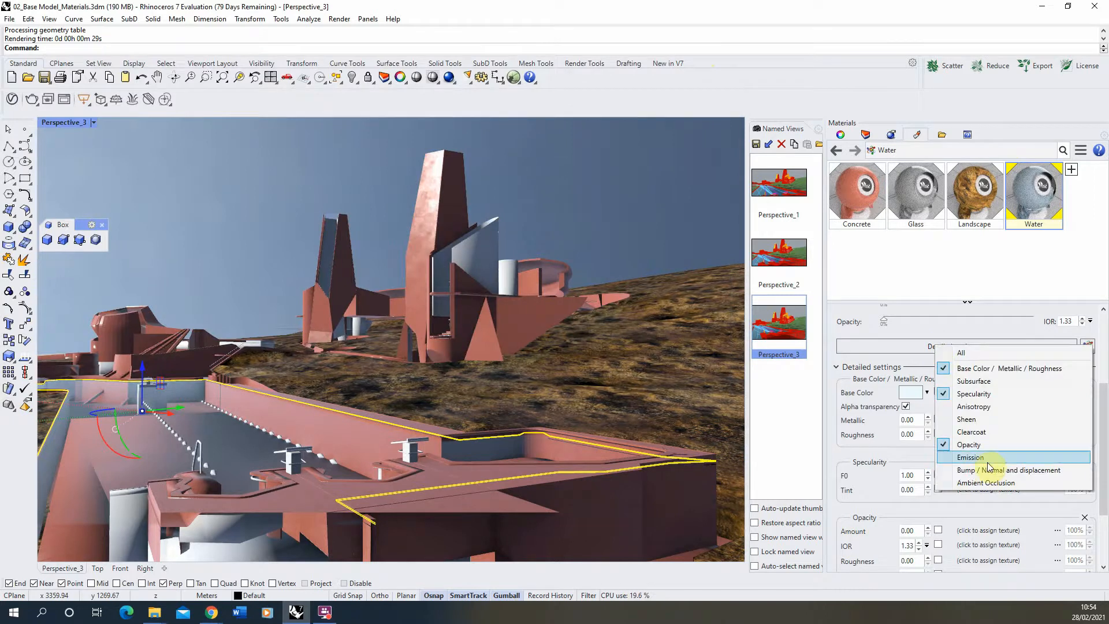
mouse_move(993, 470)
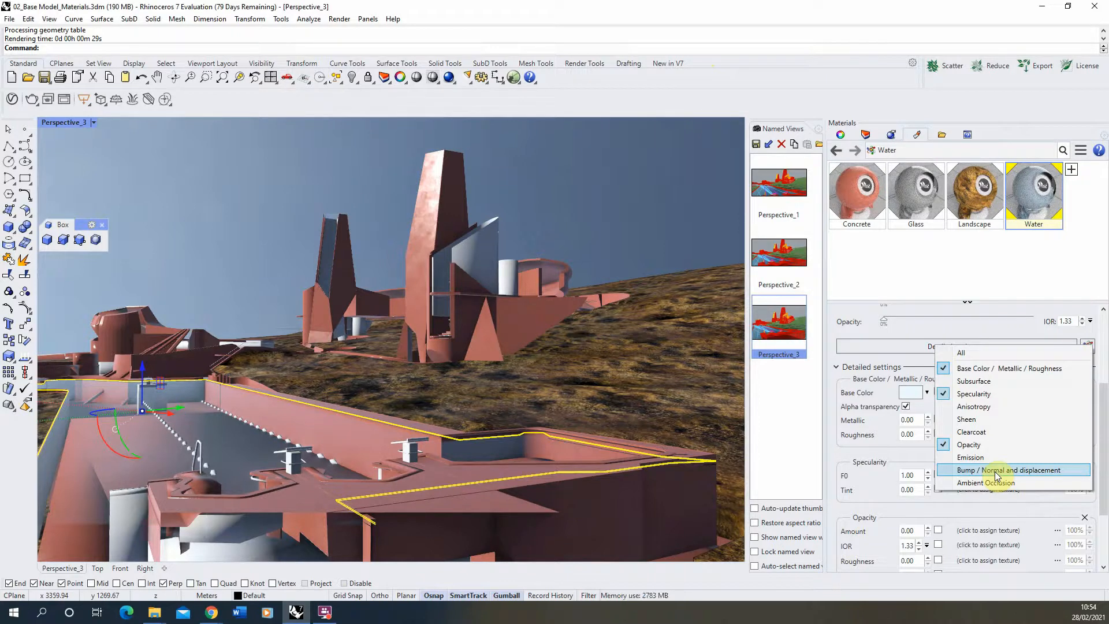
left_click(944, 471)
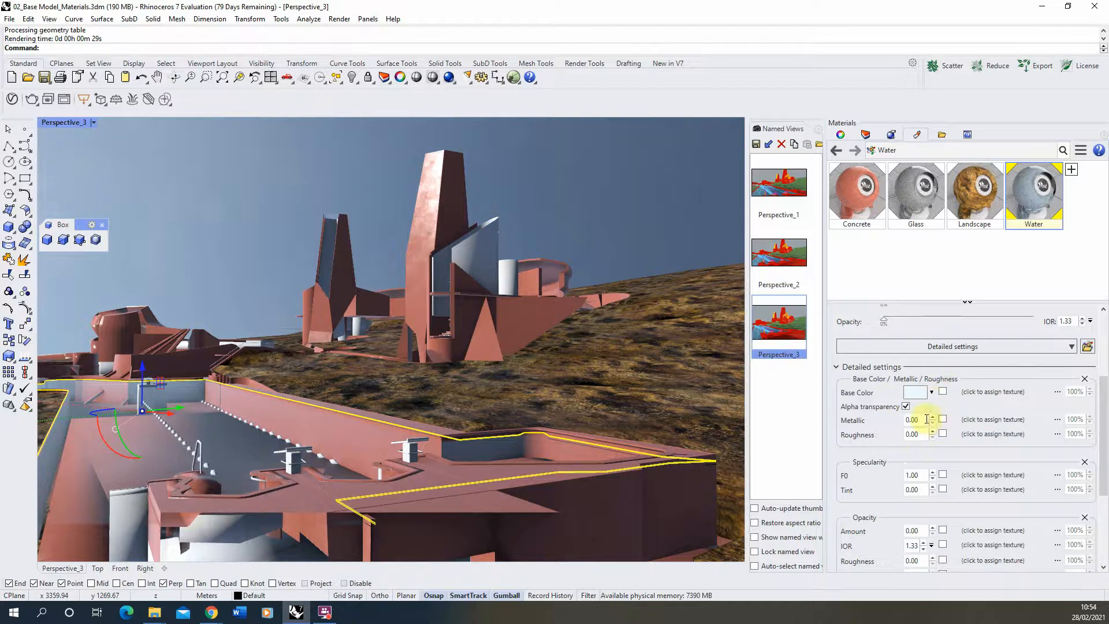
scroll("down", 3)
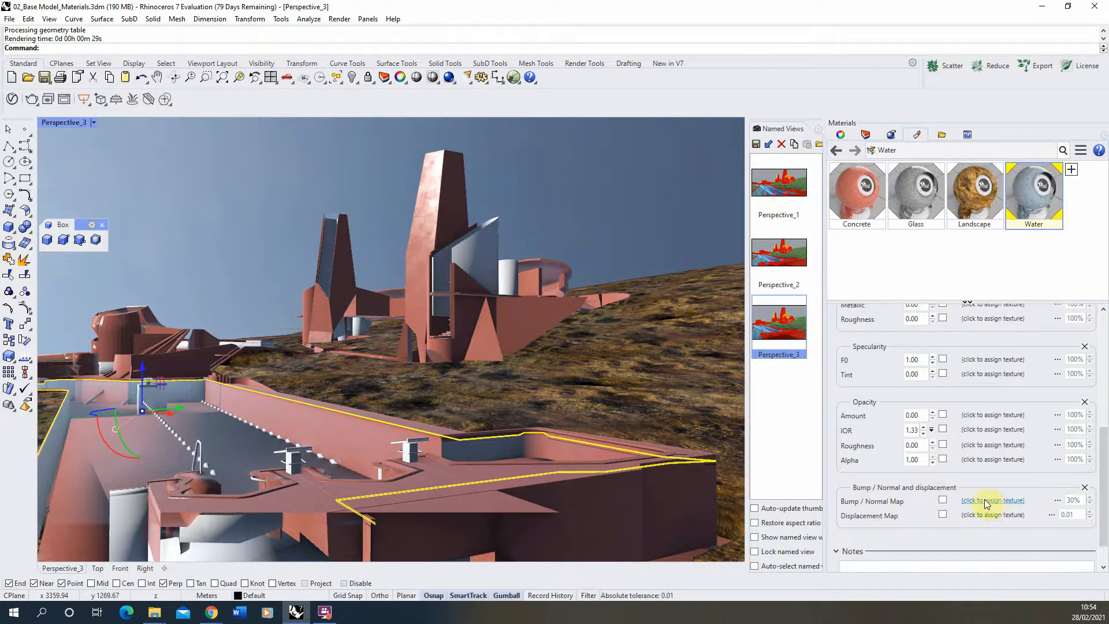
left_click(991, 500)
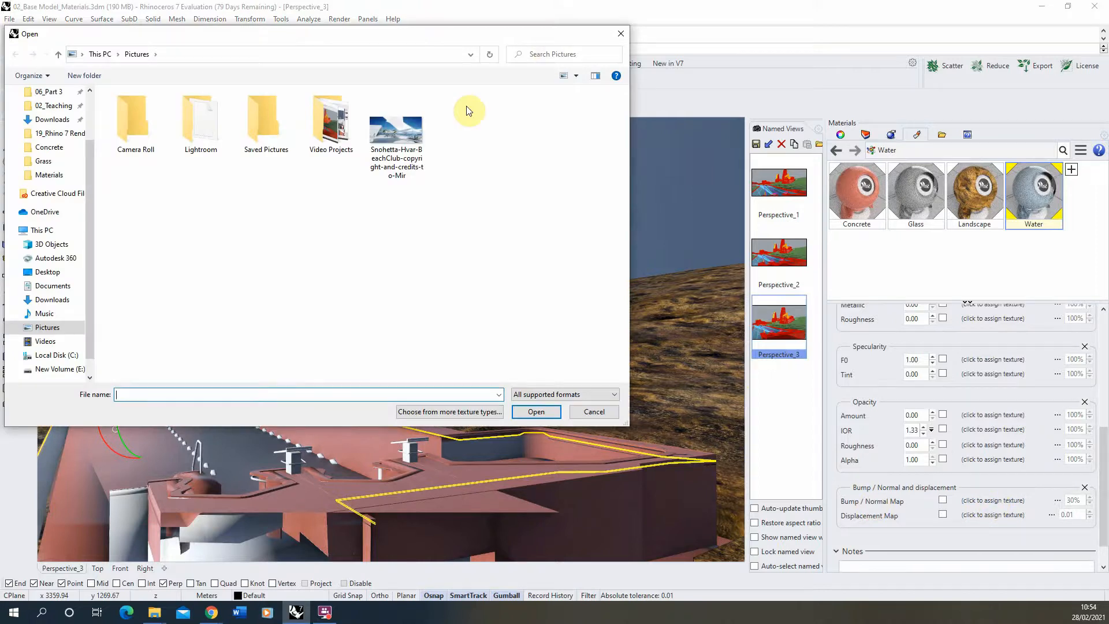
mouse_move(379, 221)
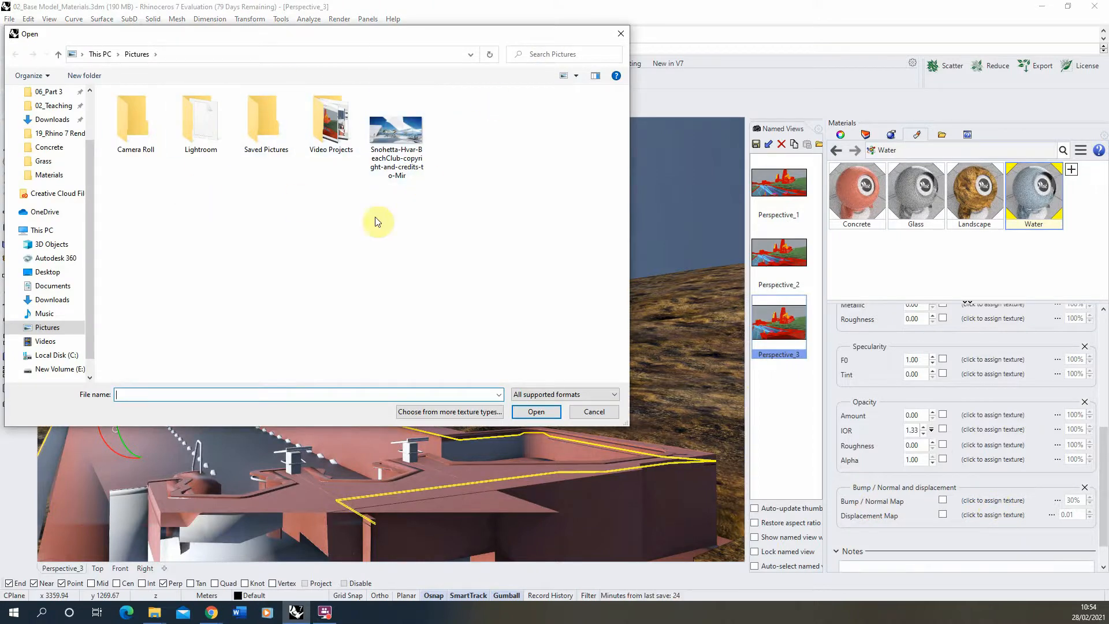
mouse_move(455, 144)
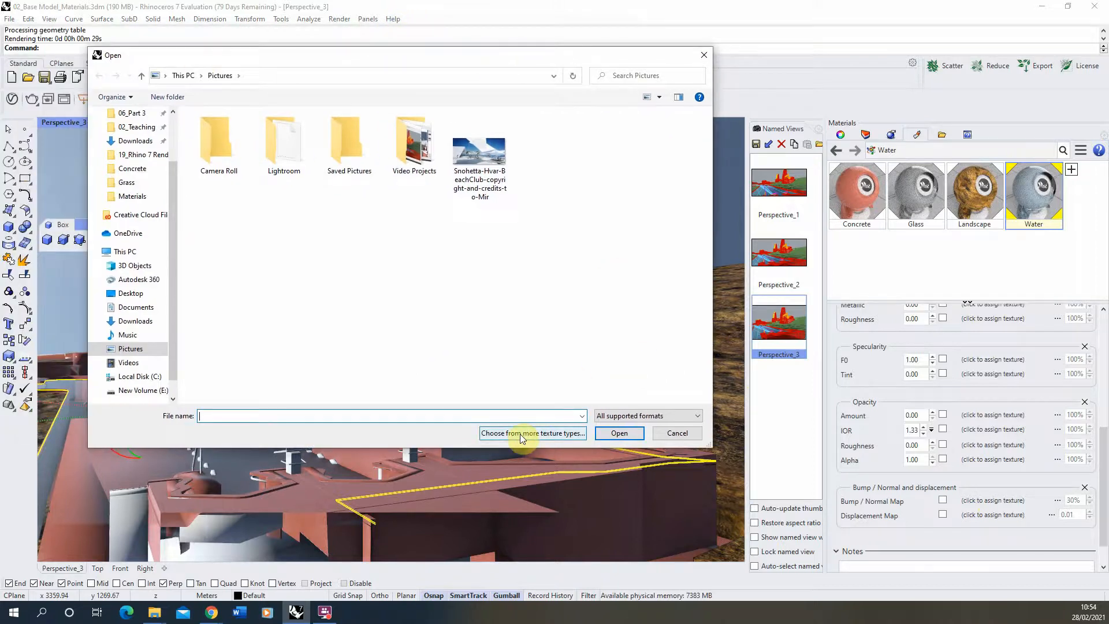
mouse_move(534, 437)
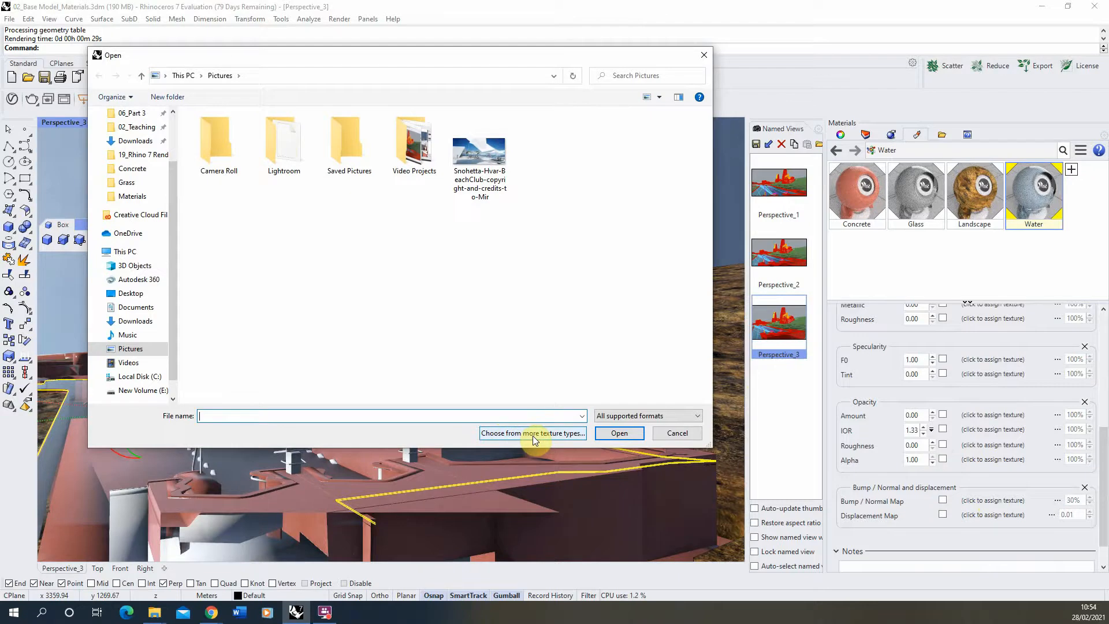
Choose a procedural texture type for the bump map instead of an image file
left_click(532, 433)
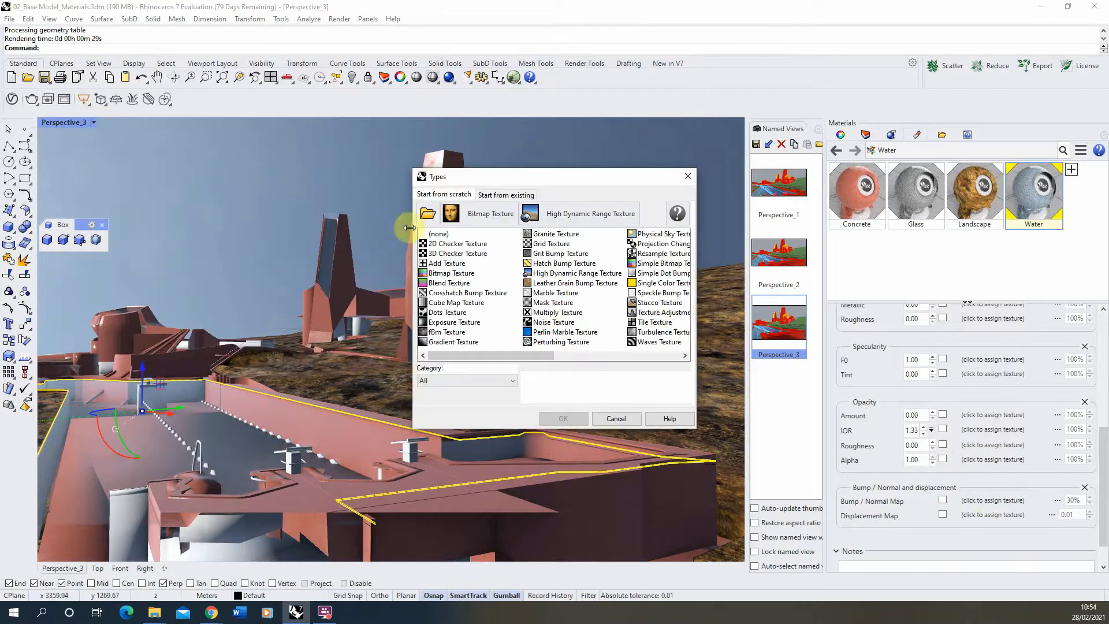
mouse_move(496, 352)
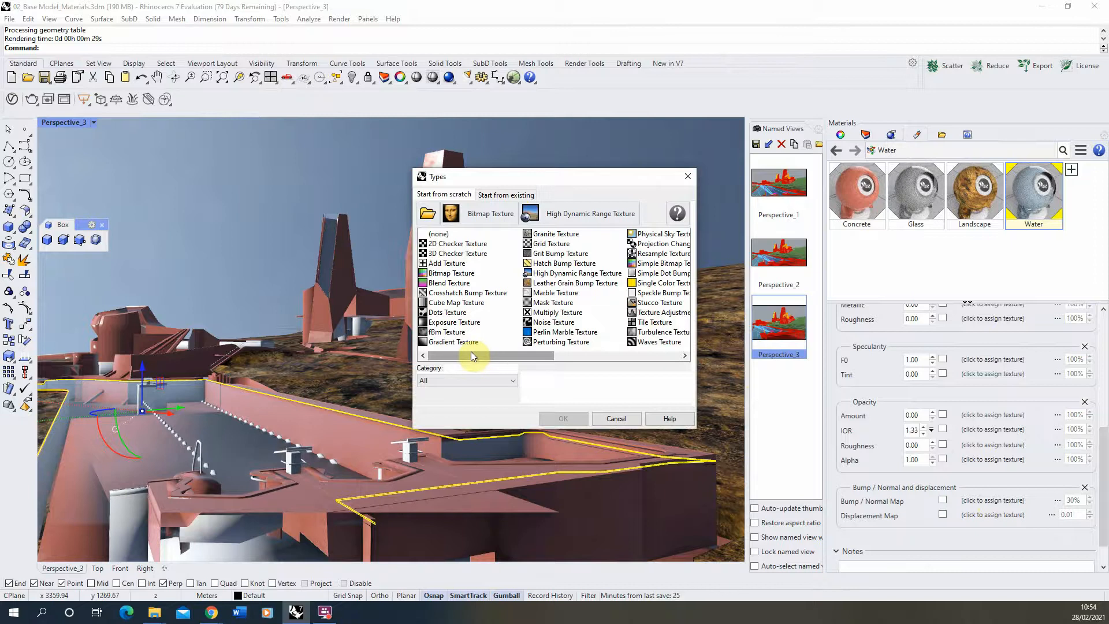
Assign a Turbulence Texture as the Water material's bump map
left_click_drag(473, 356, 585, 354)
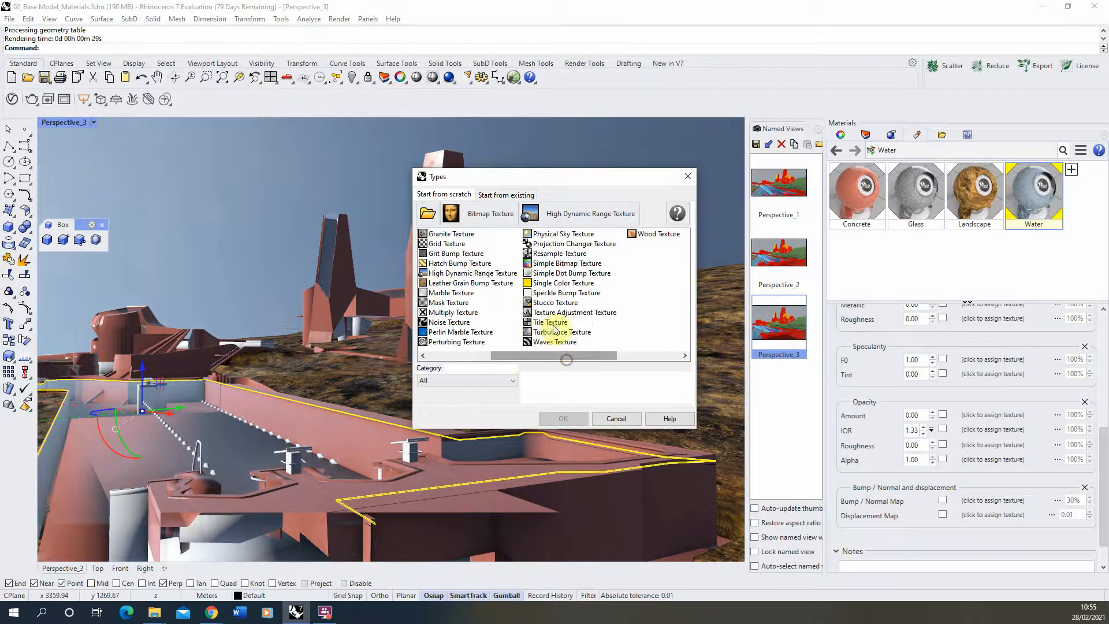
left_click(562, 332)
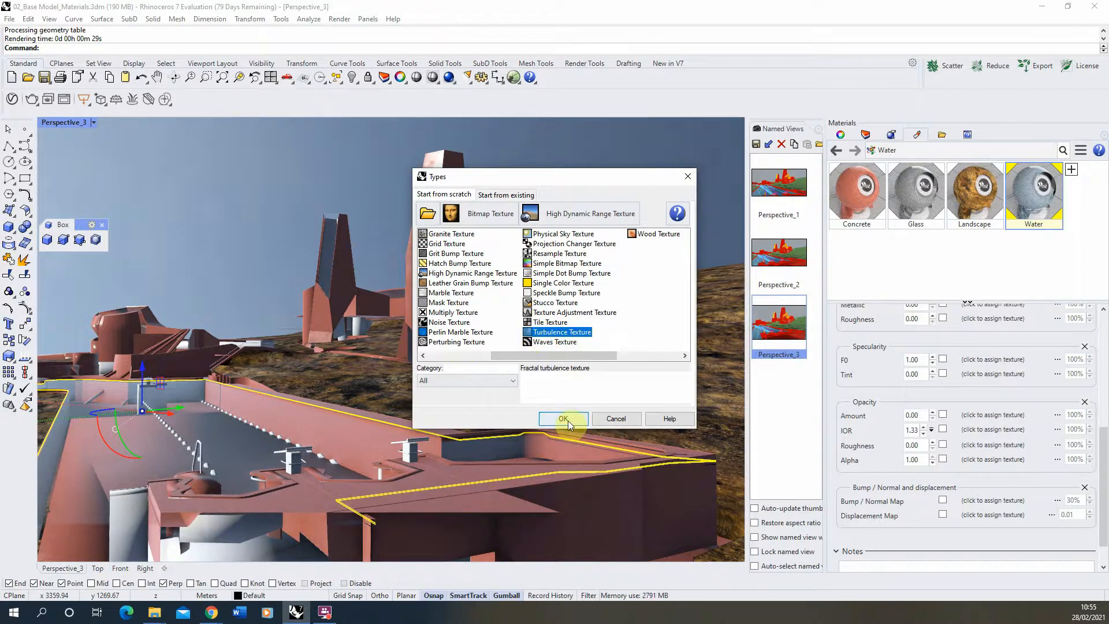
left_click(562, 418)
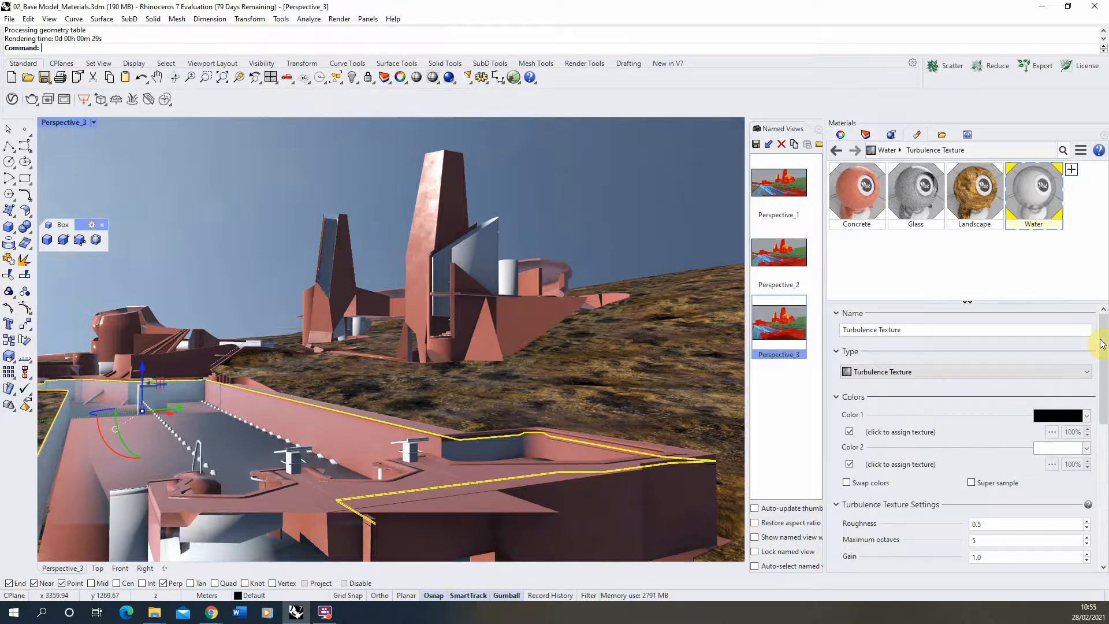
Review the Turbulence Texture settings and go back to the Water material with its 30% bump
scroll("down", 3)
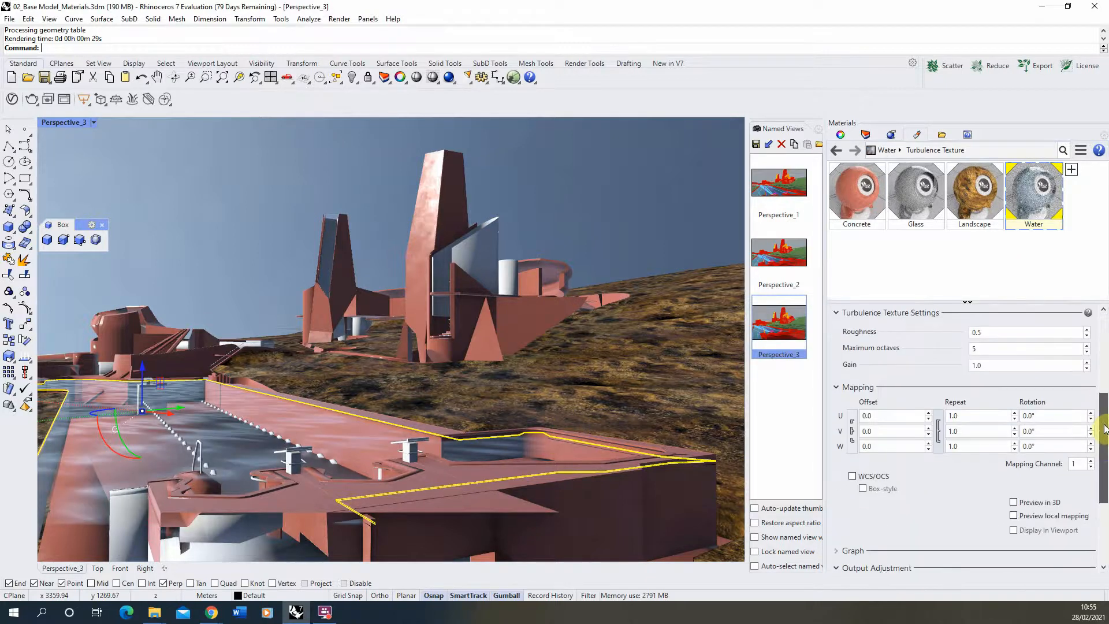
scroll("down", 3)
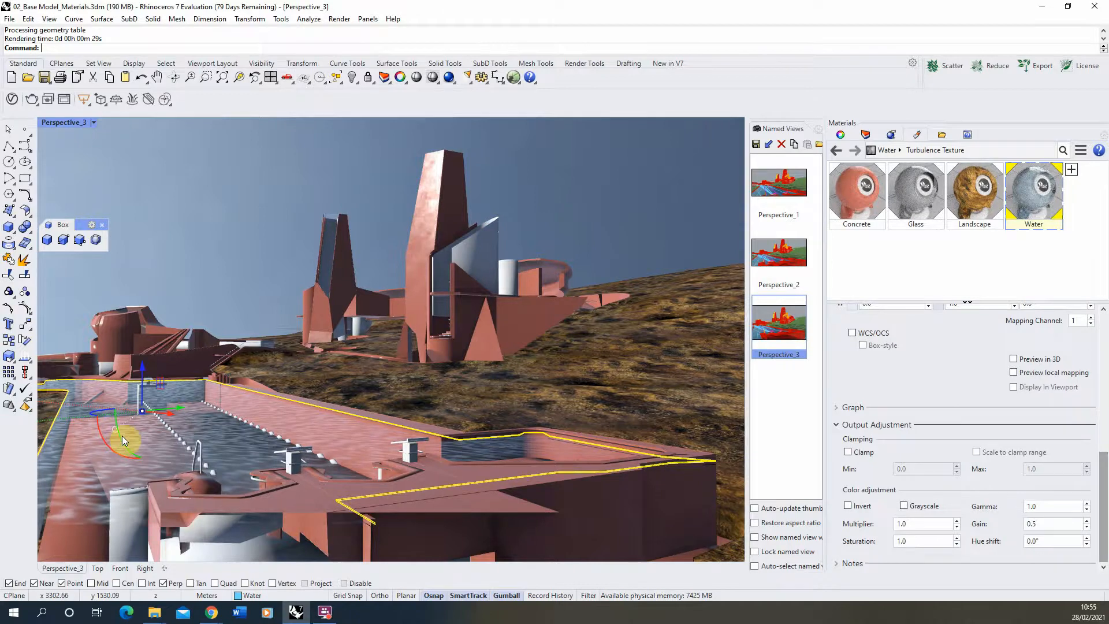
mouse_move(344, 443)
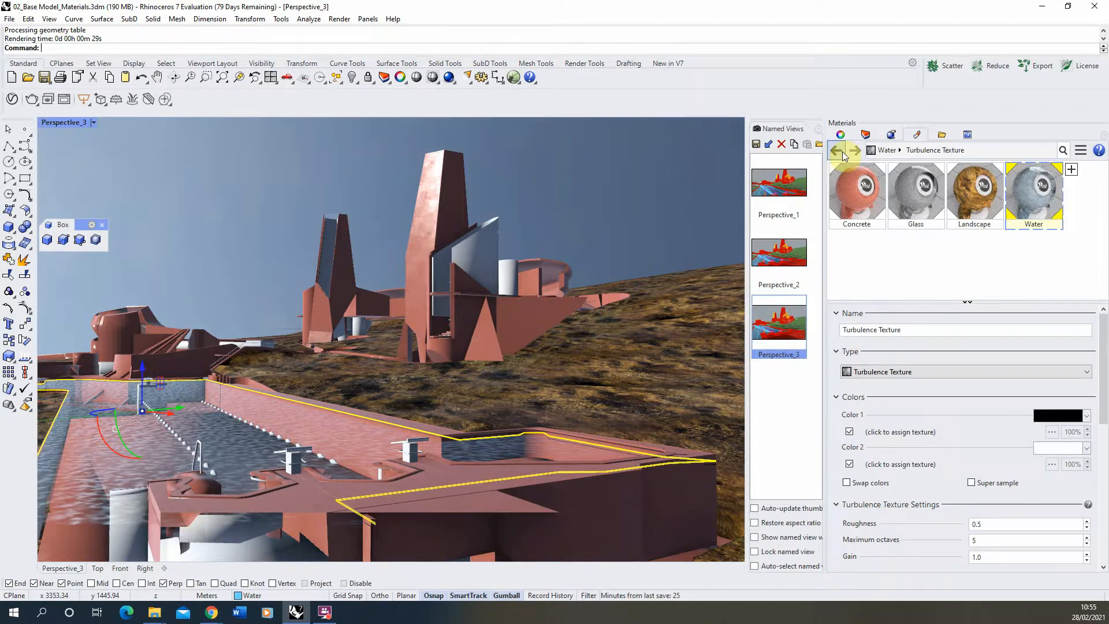
mouse_move(837, 153)
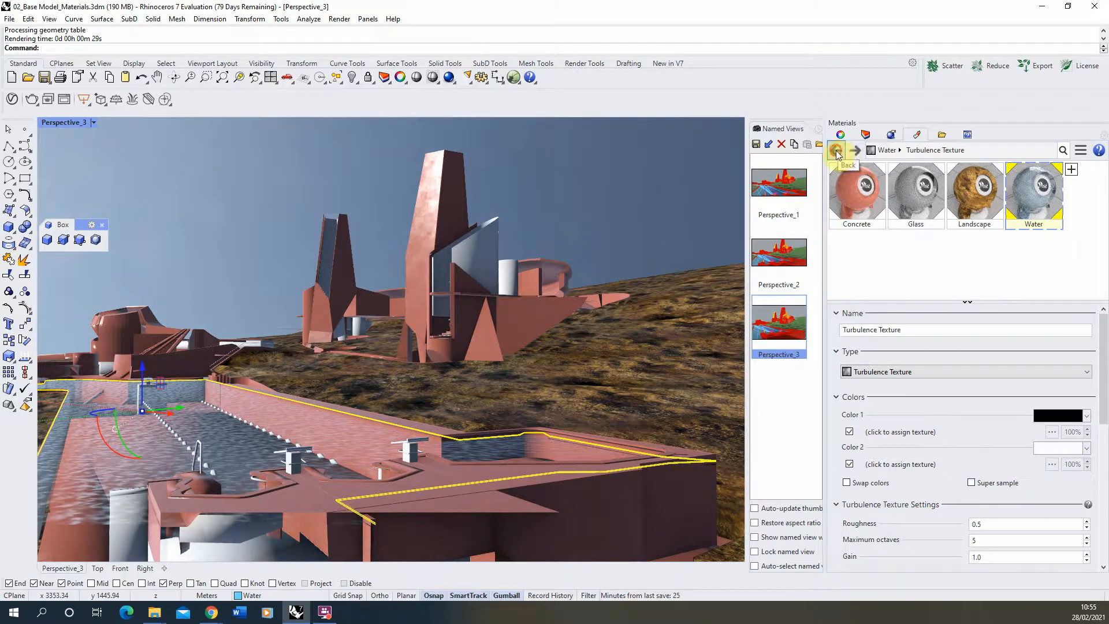
left_click(836, 149)
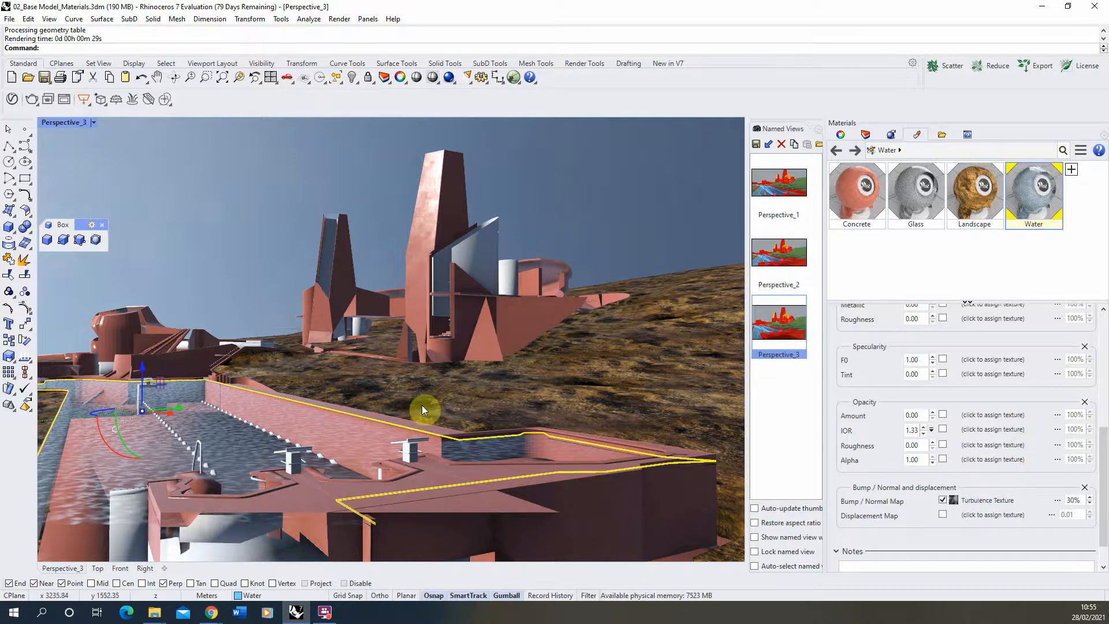
mouse_move(840, 137)
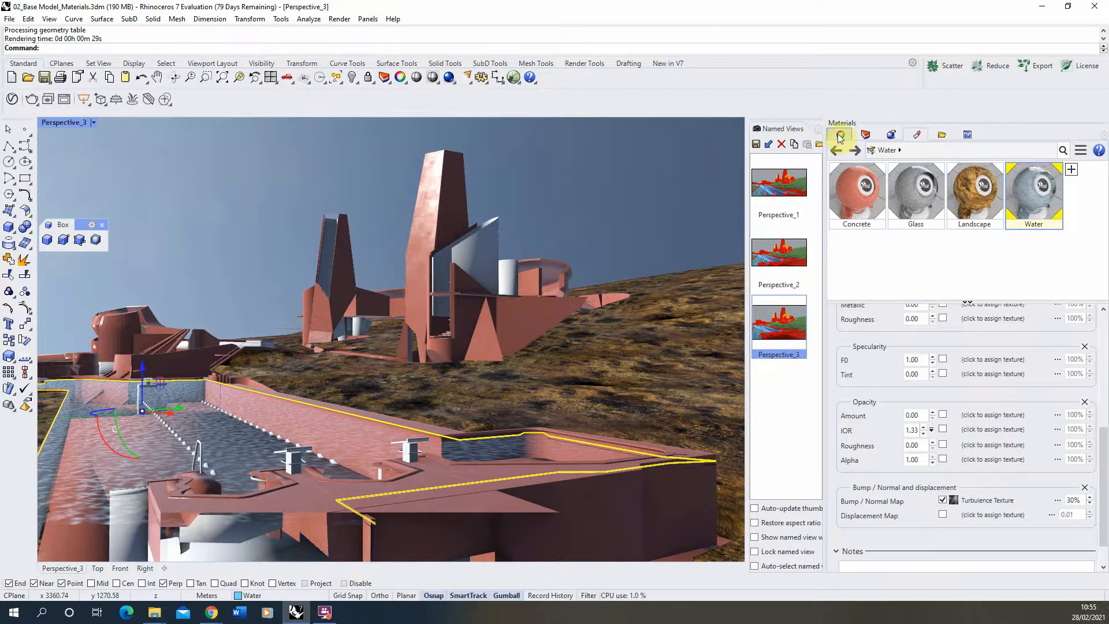
Re-apply BoundingBox box mapping to the water and set its XYZ size to 1.000
left_click(839, 134)
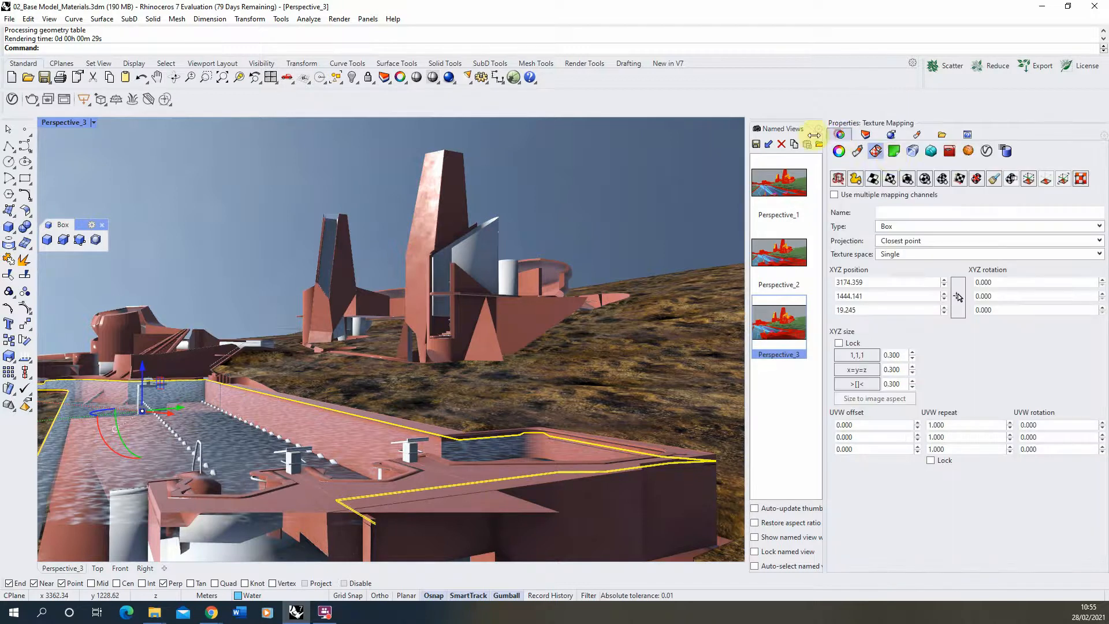
mouse_move(908, 178)
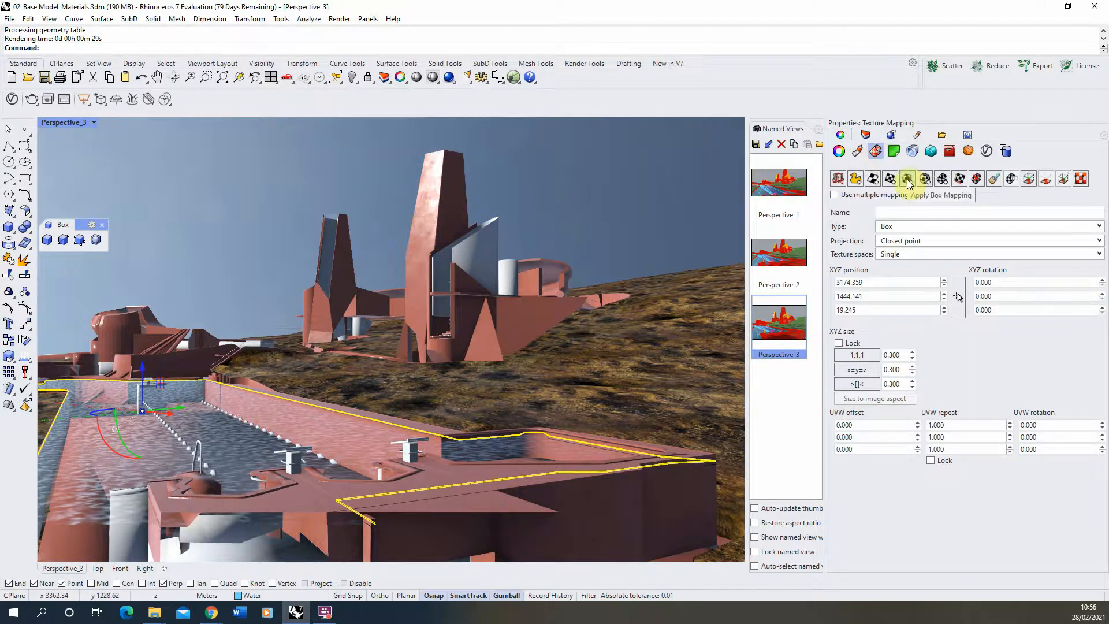
left_click(908, 178)
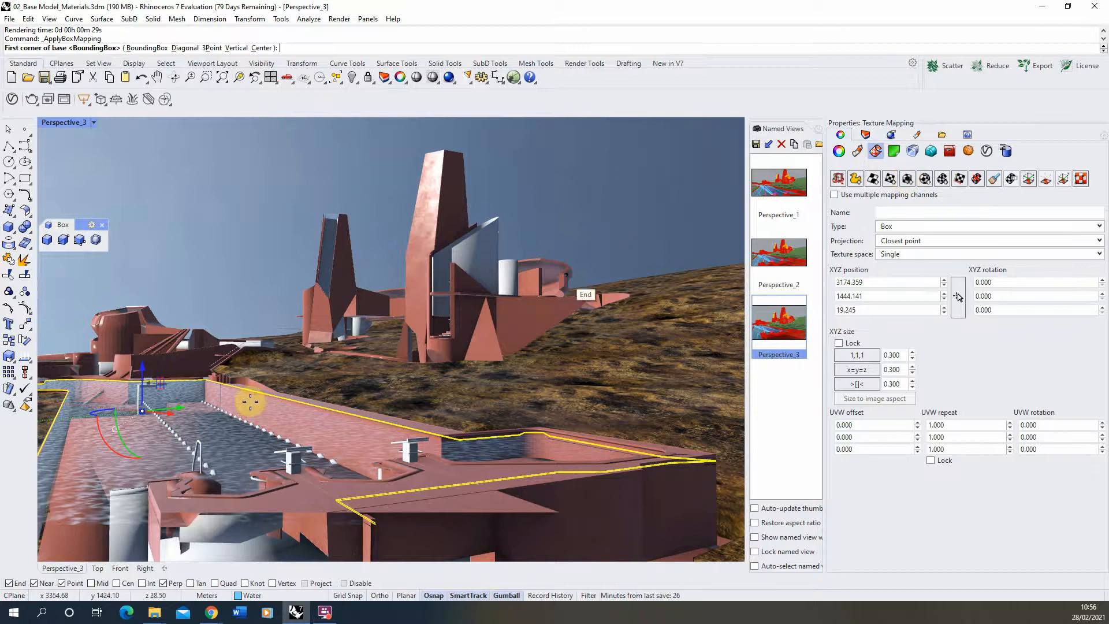
left_click(219, 403)
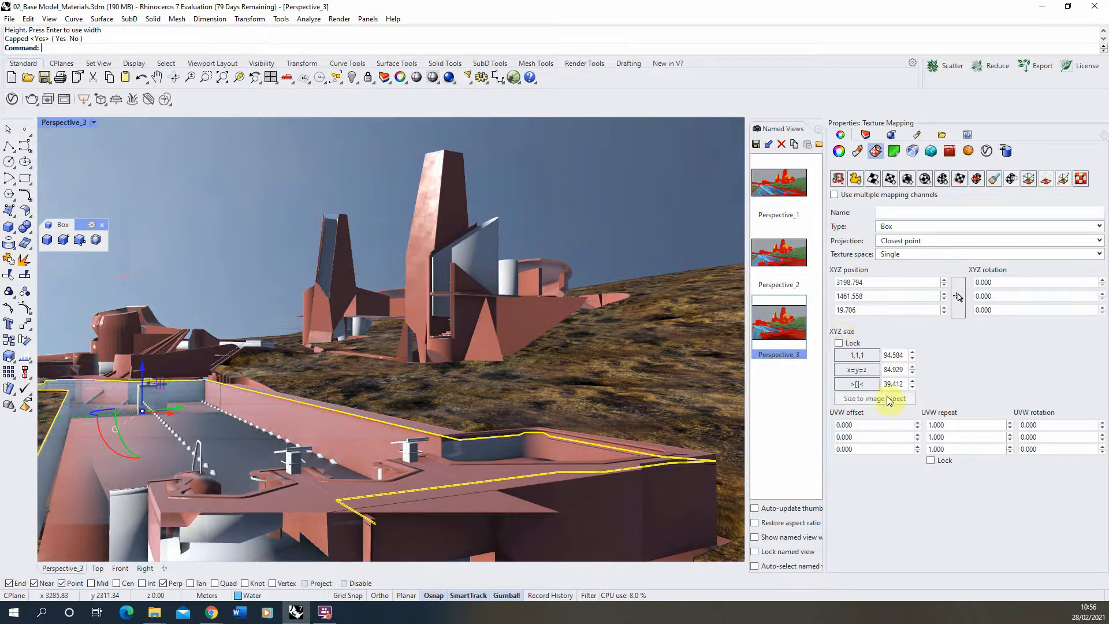
triple_click(892, 355)
type("1.000")
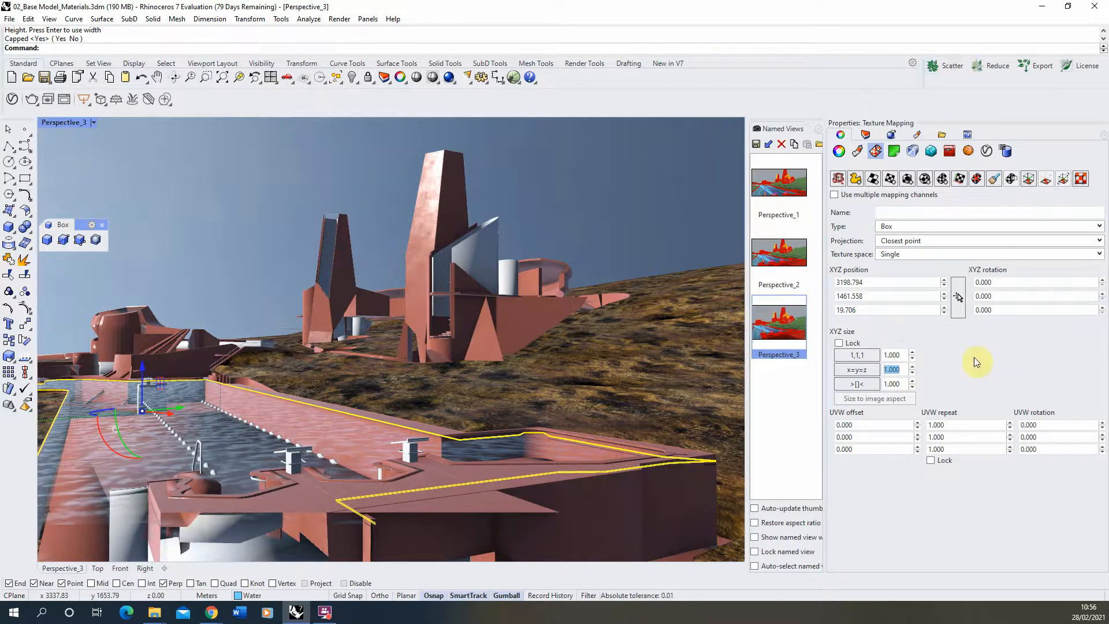
Start a Rhino Render preview of the Perspective_3 pool view with the box-mapped water
left_click(338, 18)
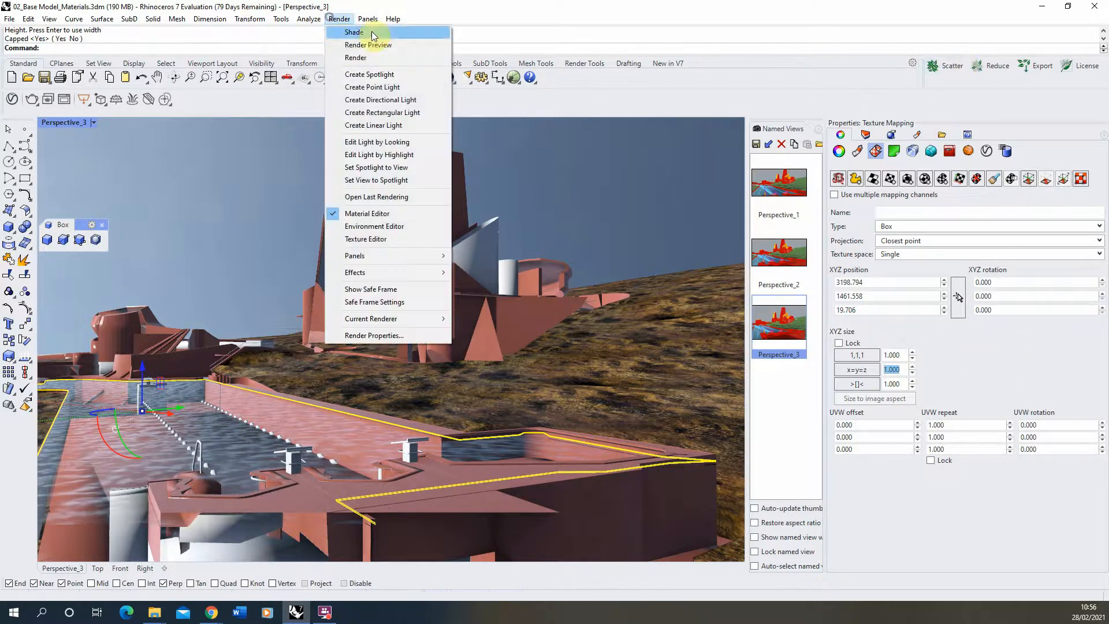
mouse_move(369, 45)
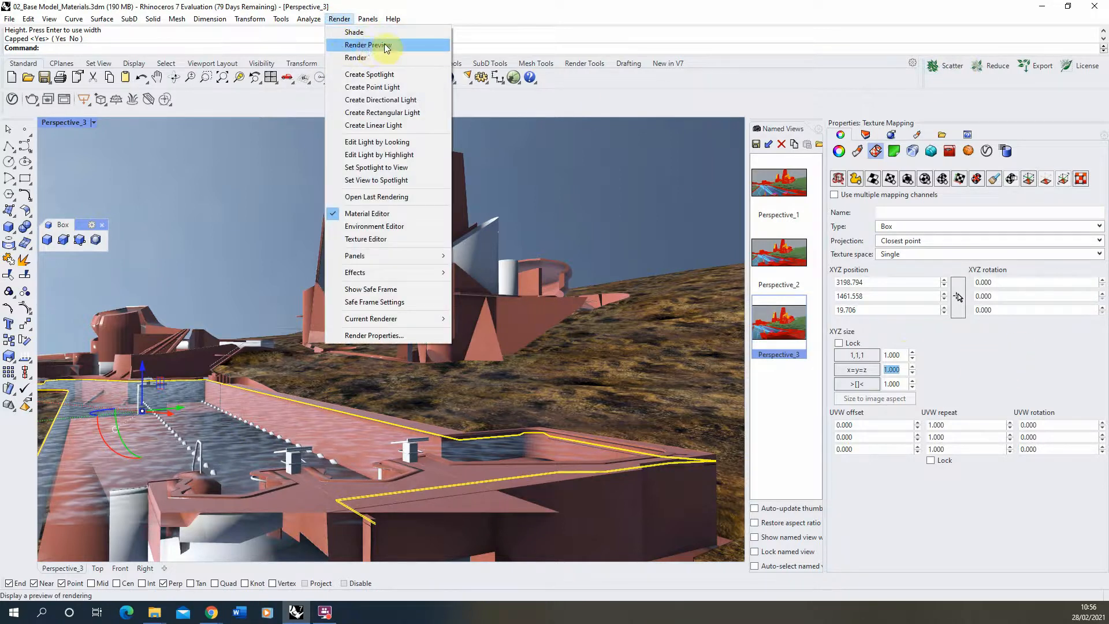
left_click(366, 45)
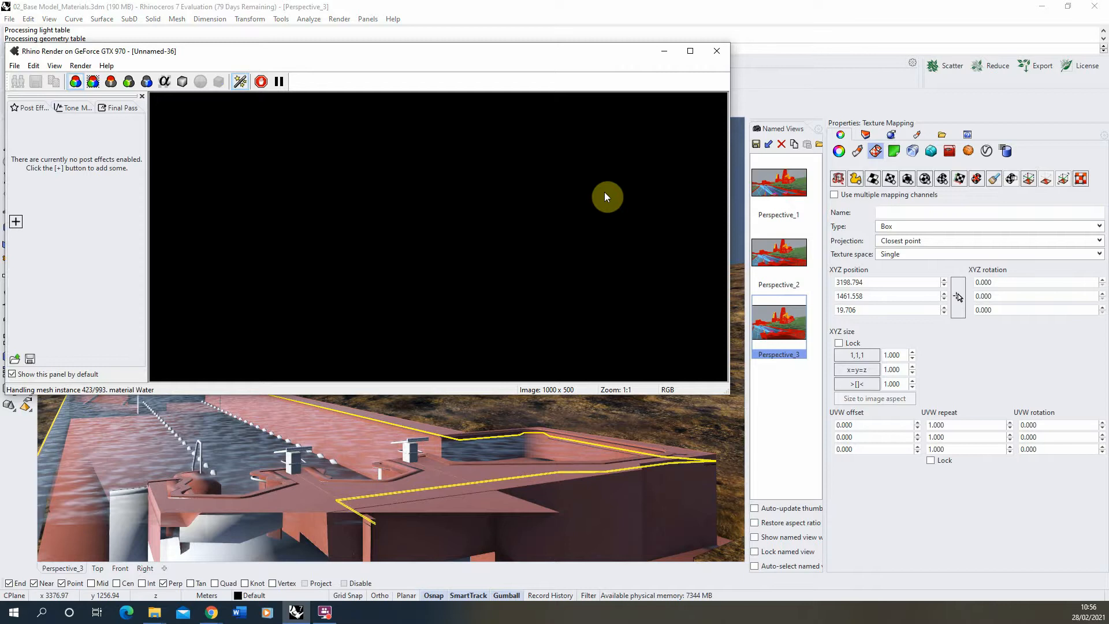
mouse_move(597, 212)
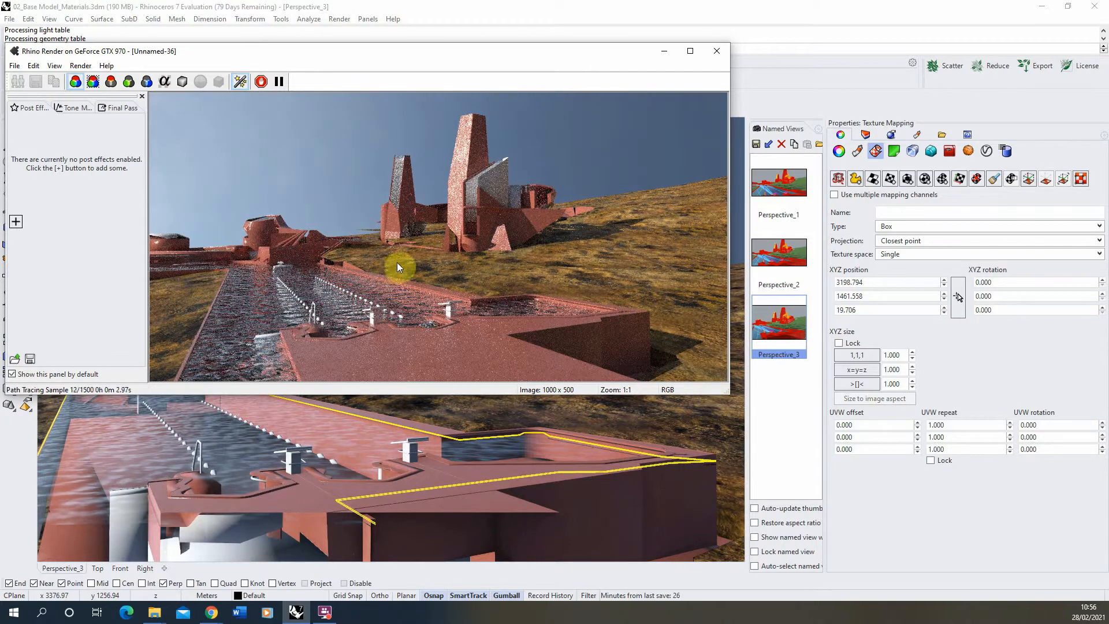
mouse_move(325, 290)
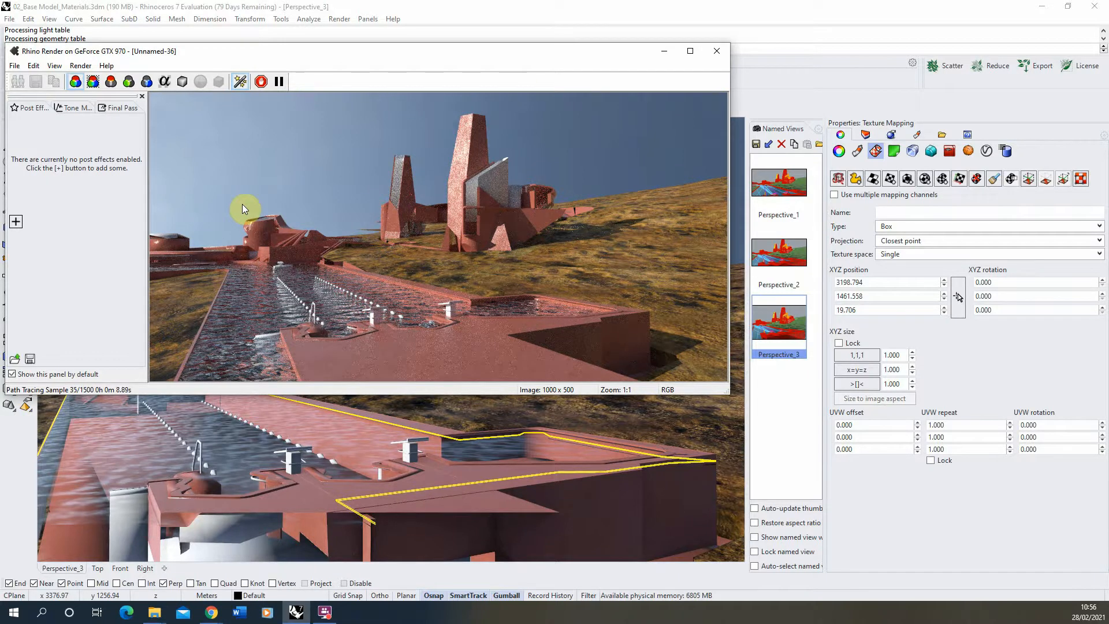
mouse_move(307, 371)
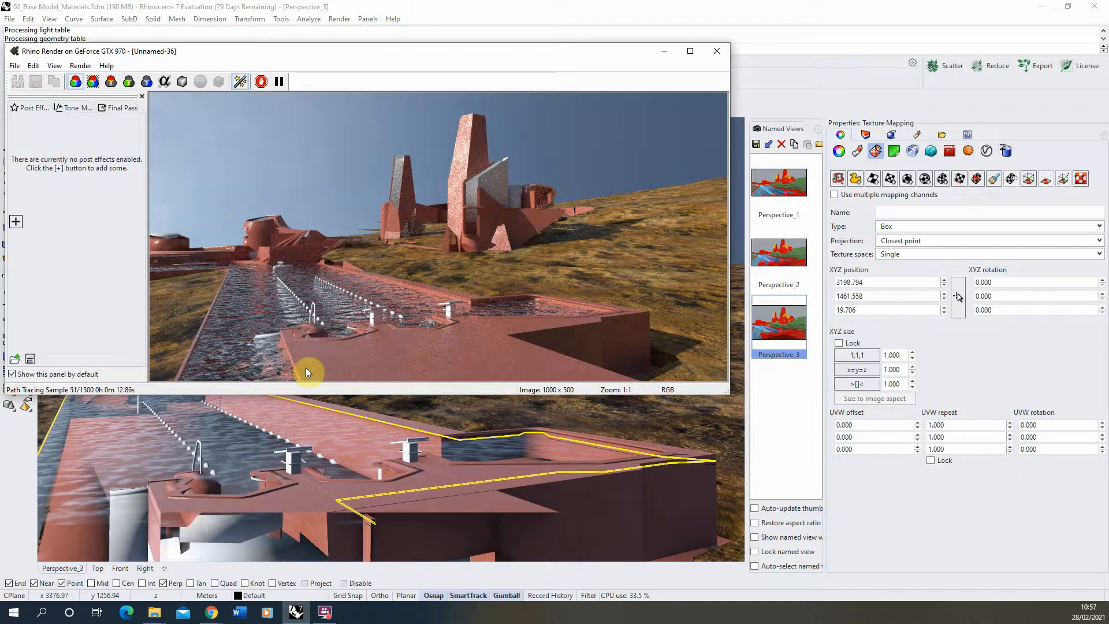
mouse_move(393, 260)
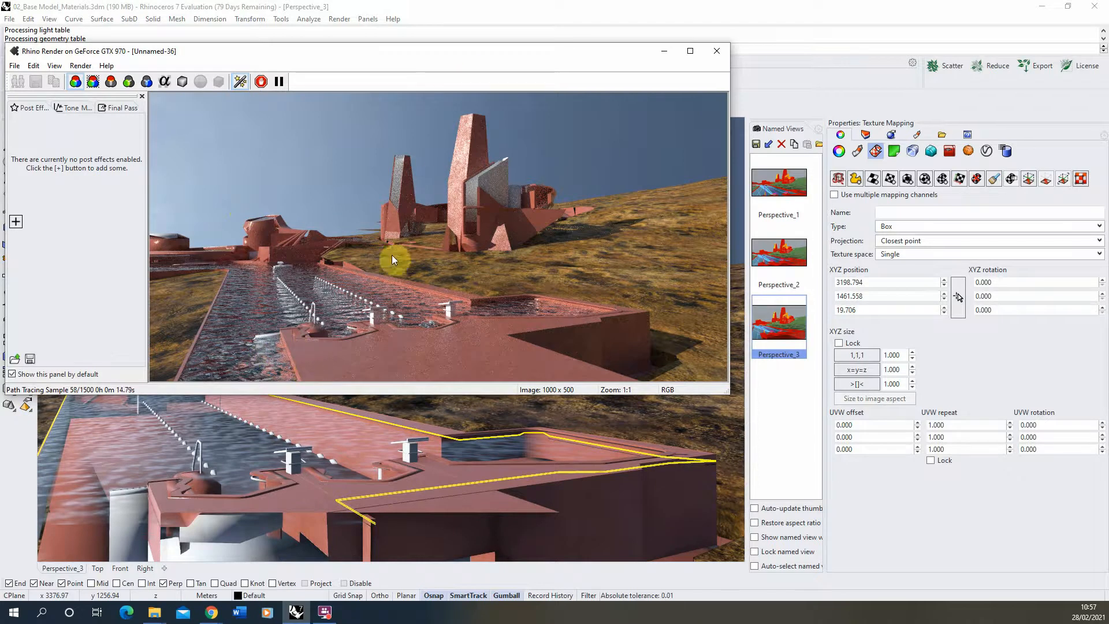
mouse_move(339, 211)
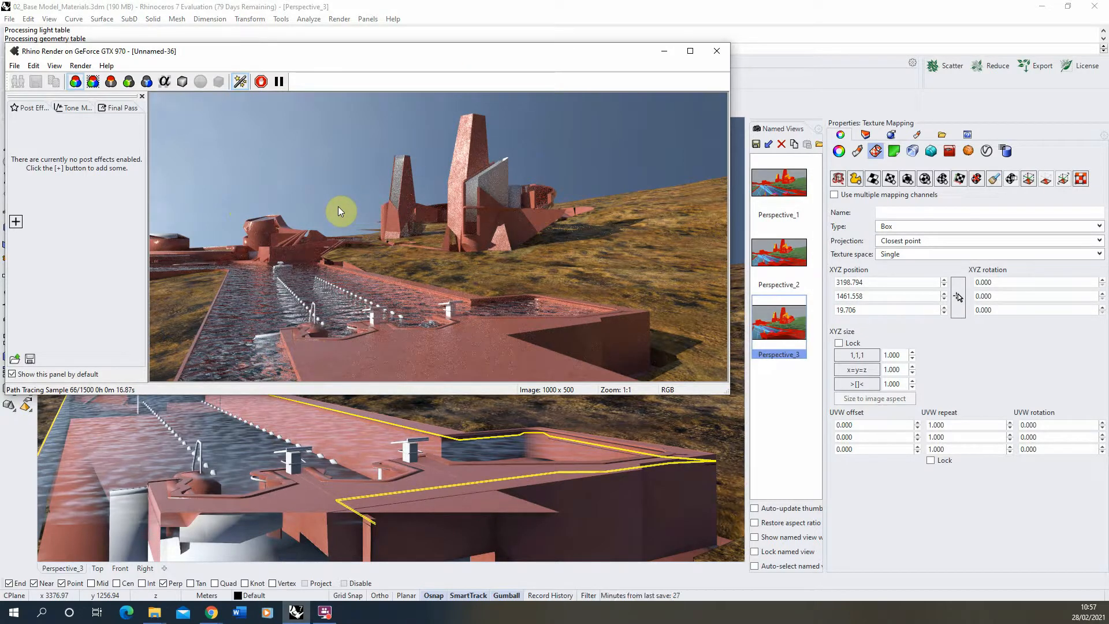
mouse_move(260, 355)
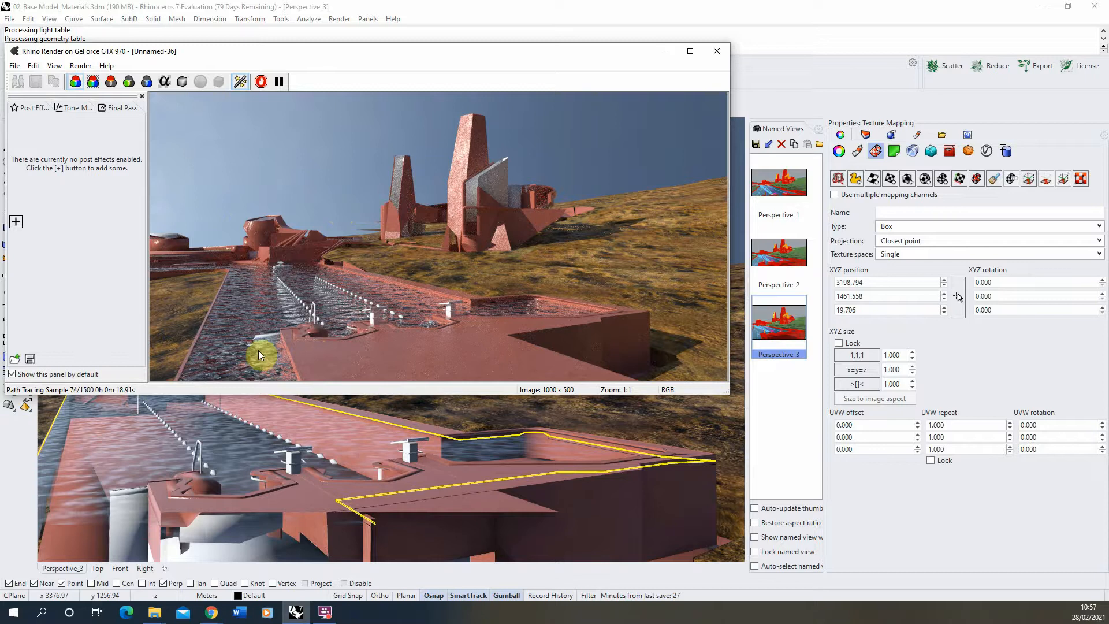
mouse_move(299, 297)
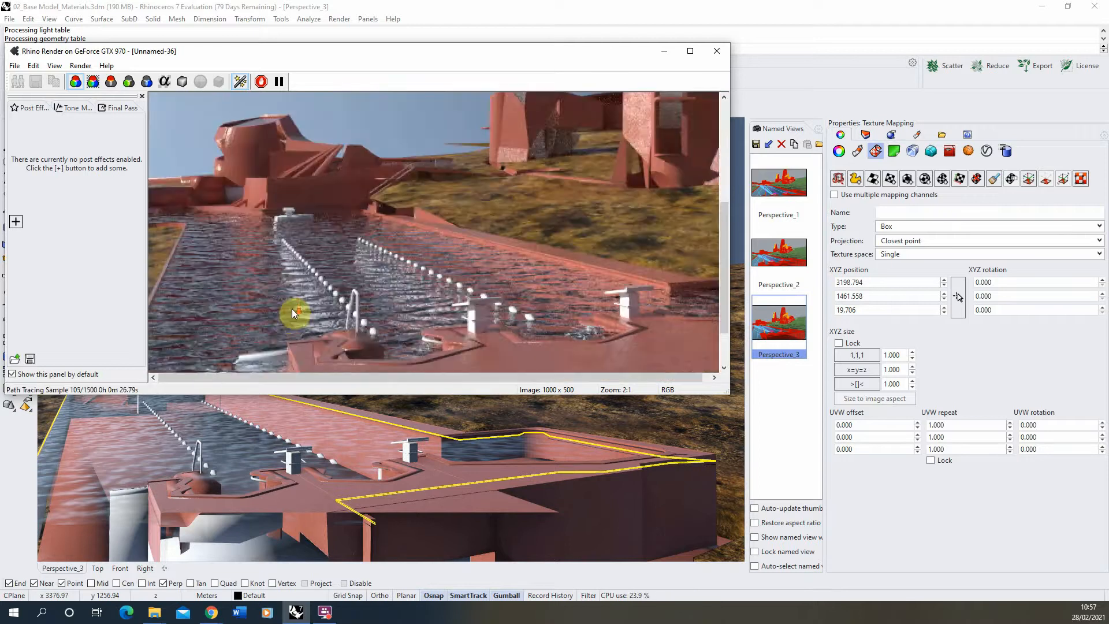
Return to the Water material settings showing the Turbulence bump map at 1%
left_click(238, 81)
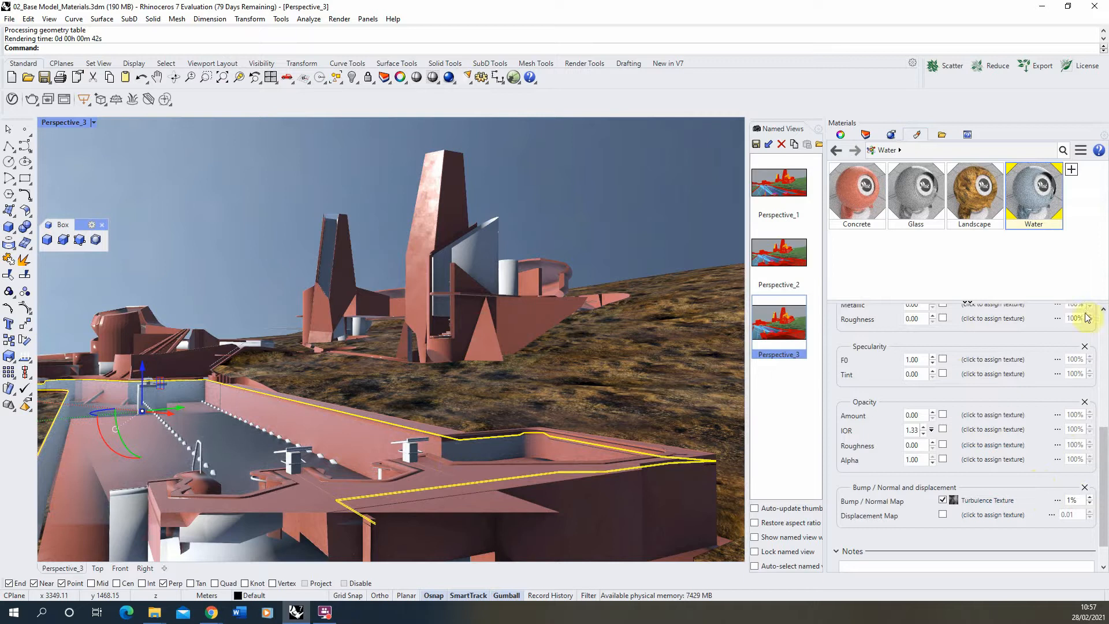
Start a second Render Preview of the pool with the 1% turbulence-bumped water
left_click(913, 359)
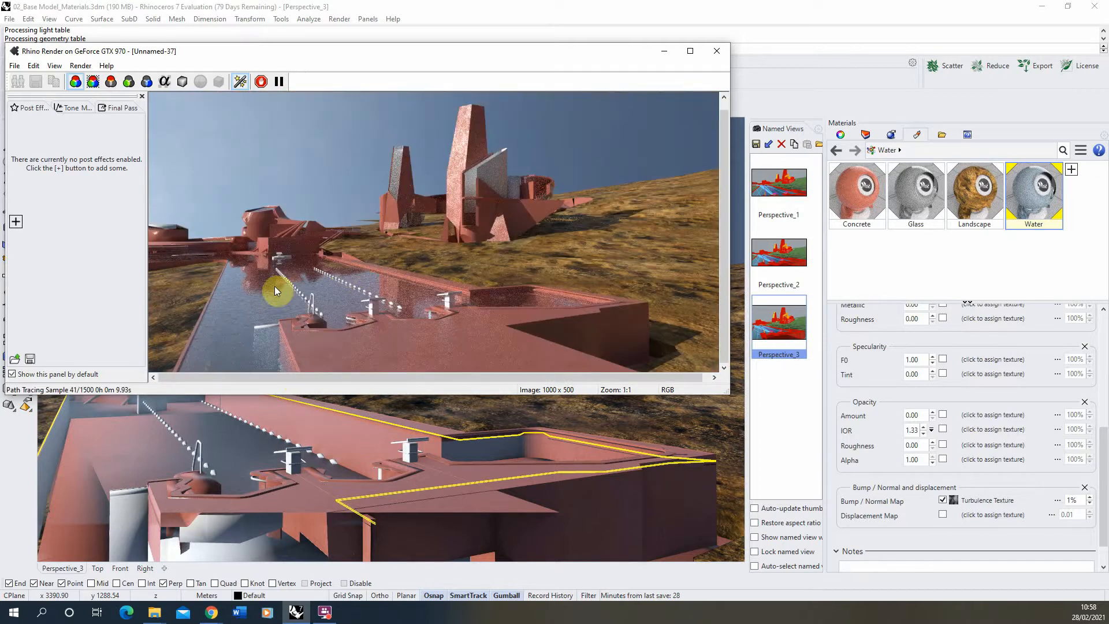
mouse_move(279, 262)
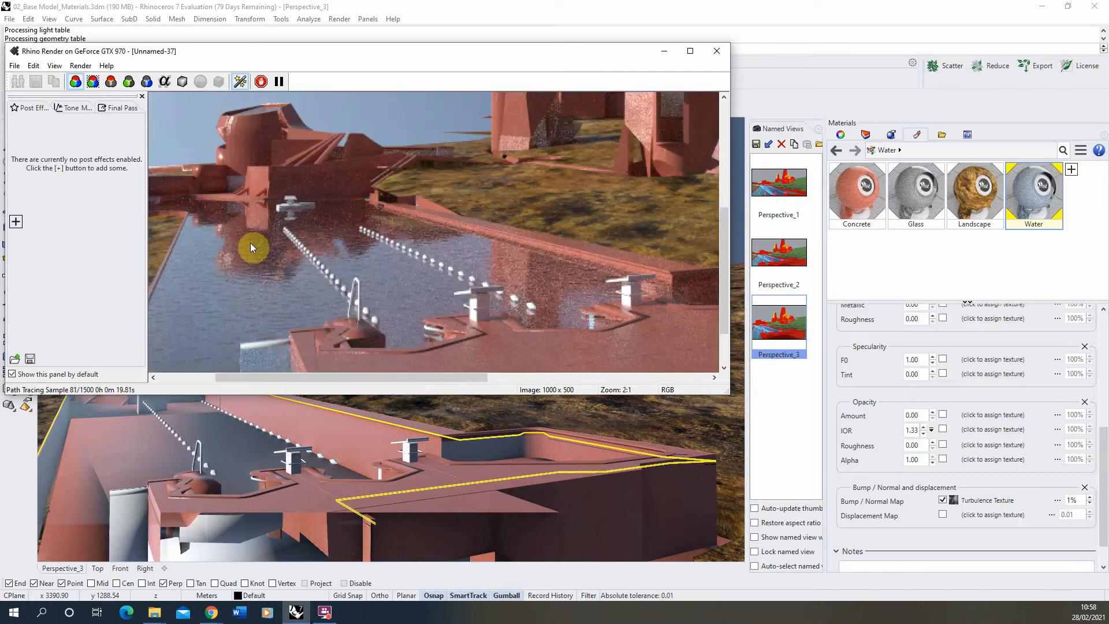
mouse_move(416, 233)
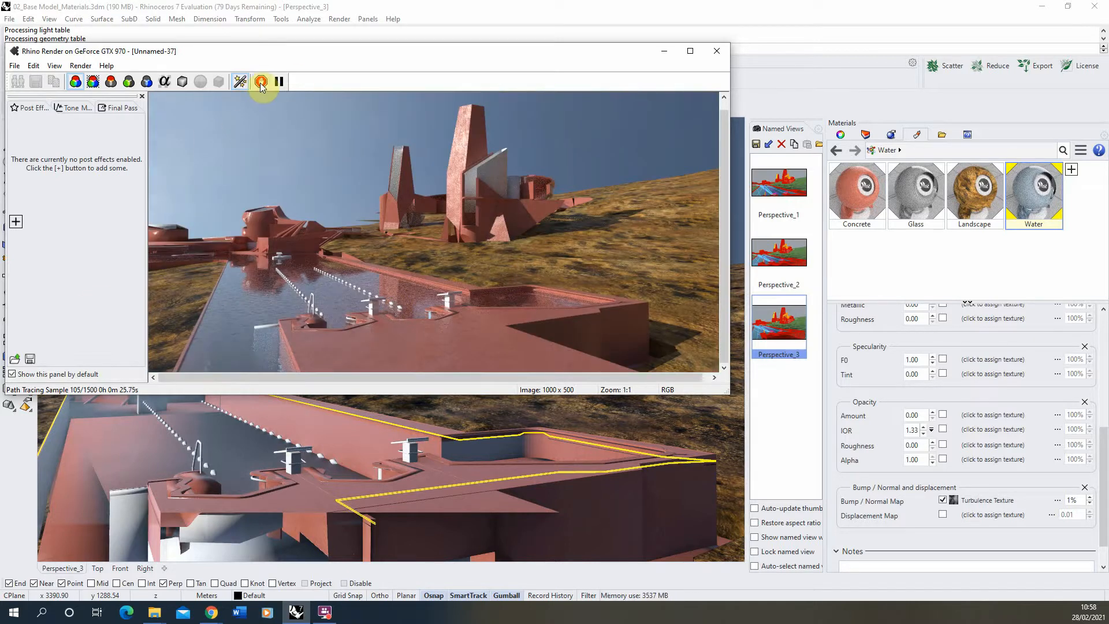
Stop the second render and compare the calm 1% water beside the earlier rippled preview
left_click(262, 81)
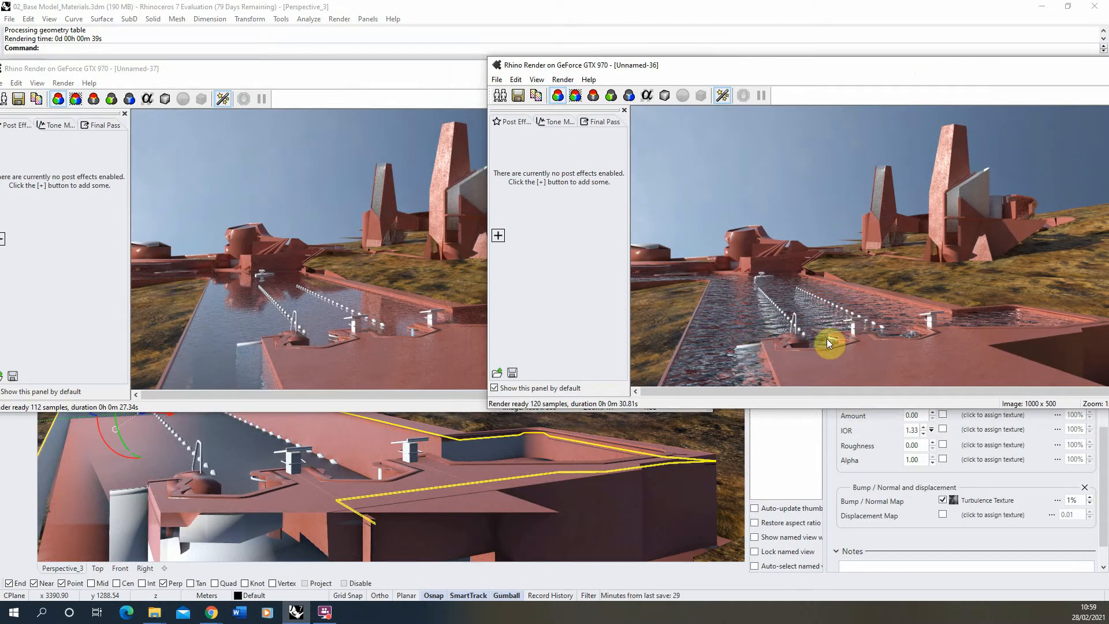
mouse_move(809, 323)
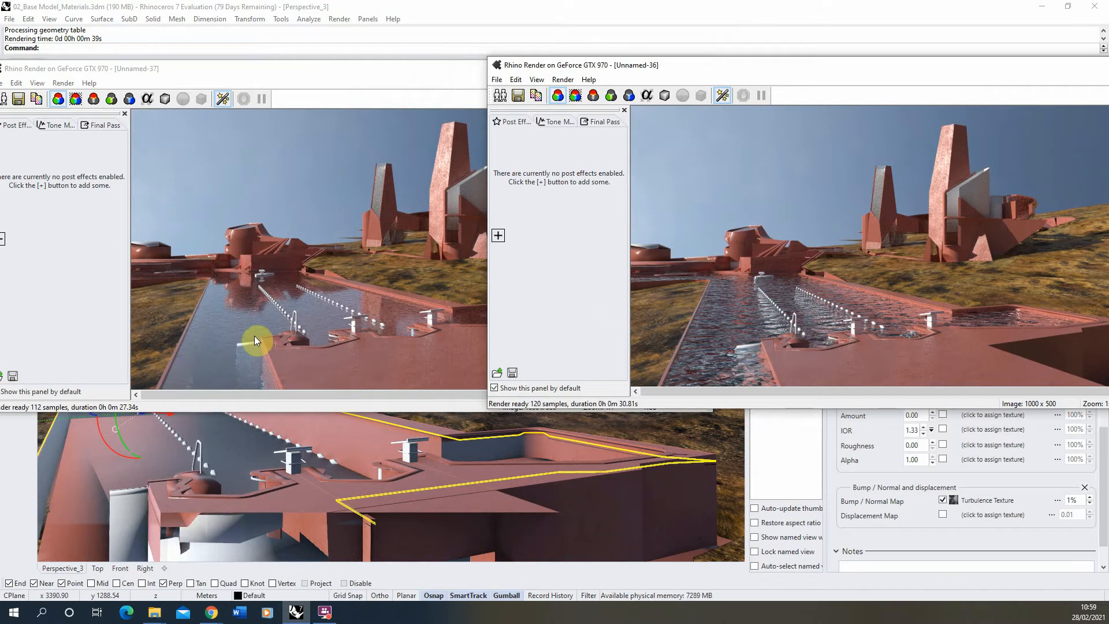
mouse_move(784, 306)
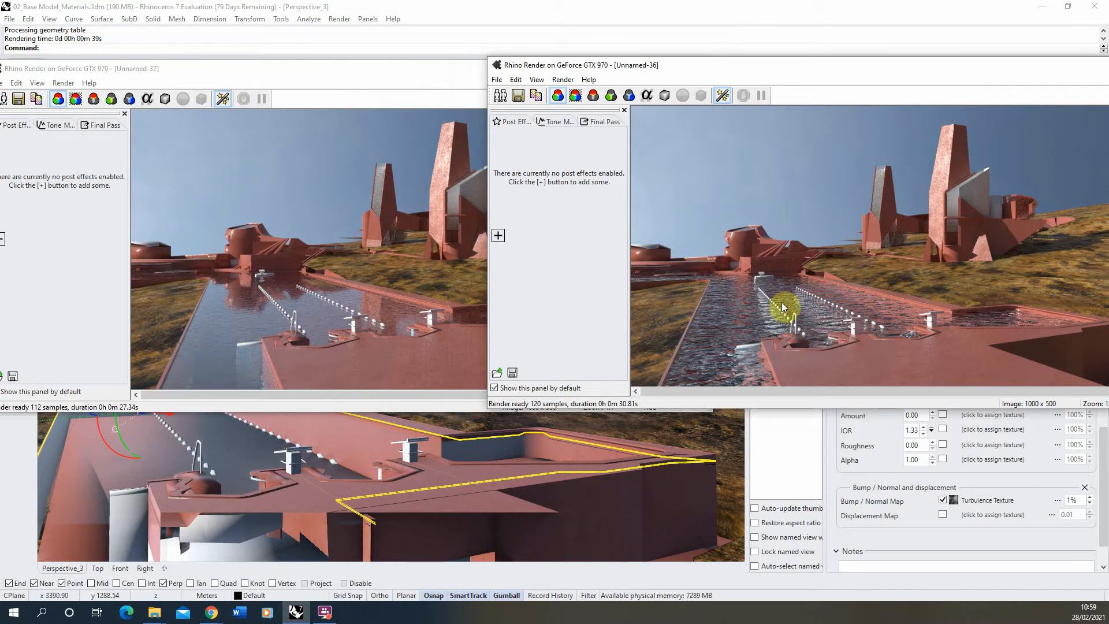
mouse_move(574, 337)
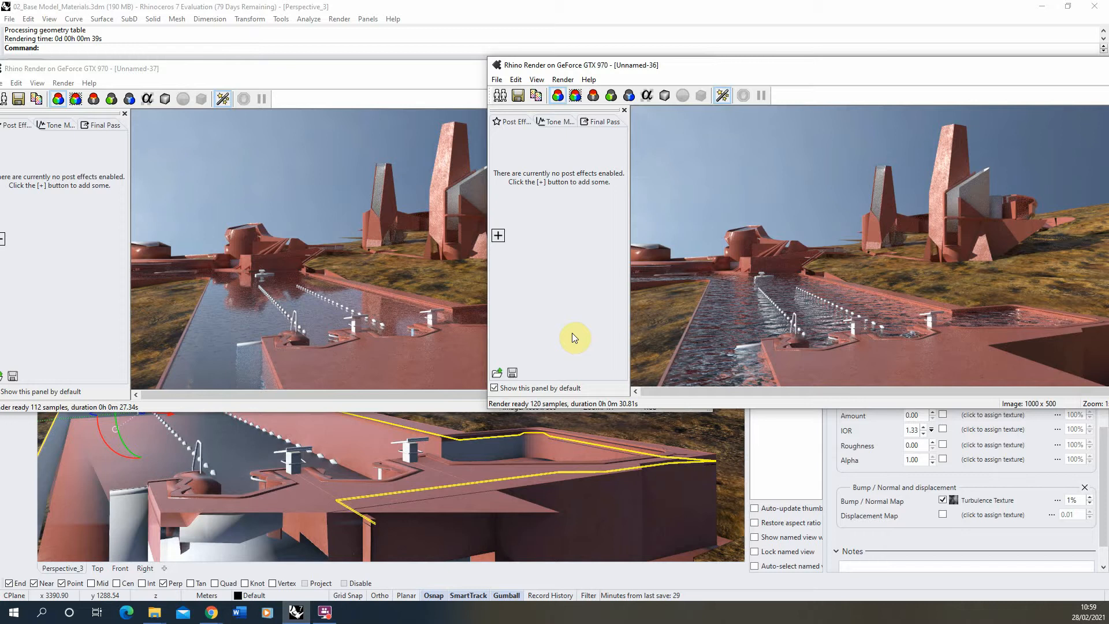
mouse_move(833, 320)
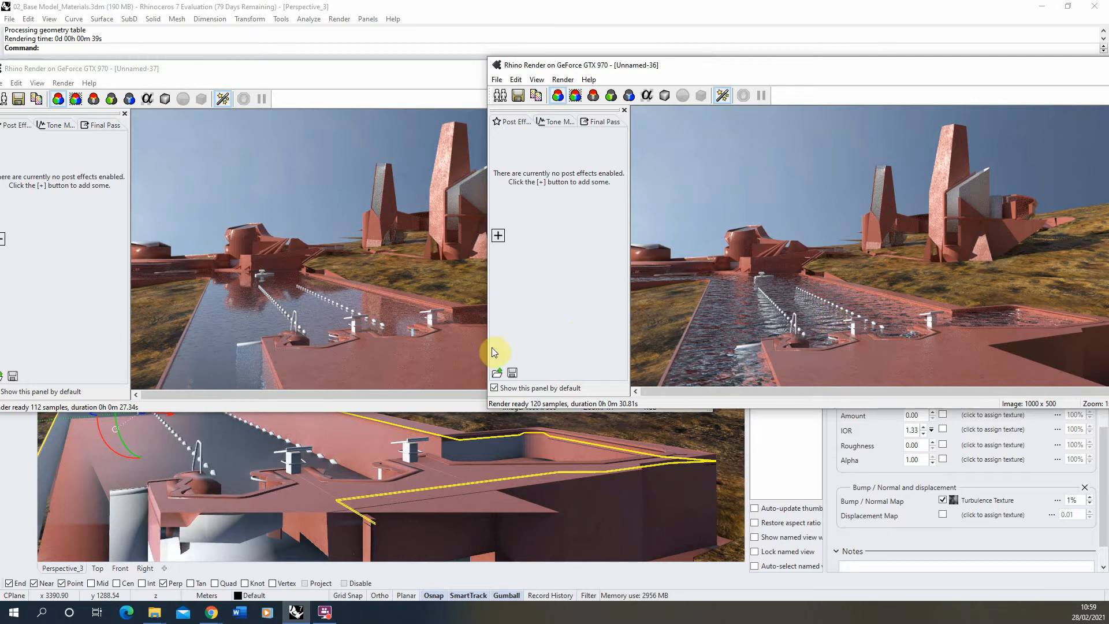
mouse_move(256, 316)
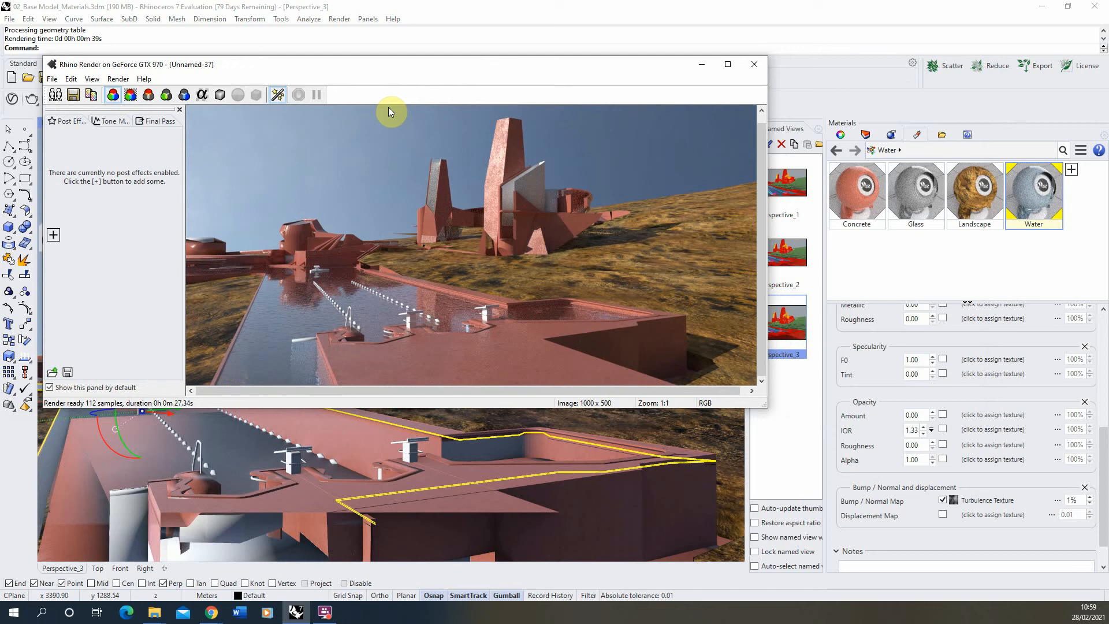
mouse_move(389, 112)
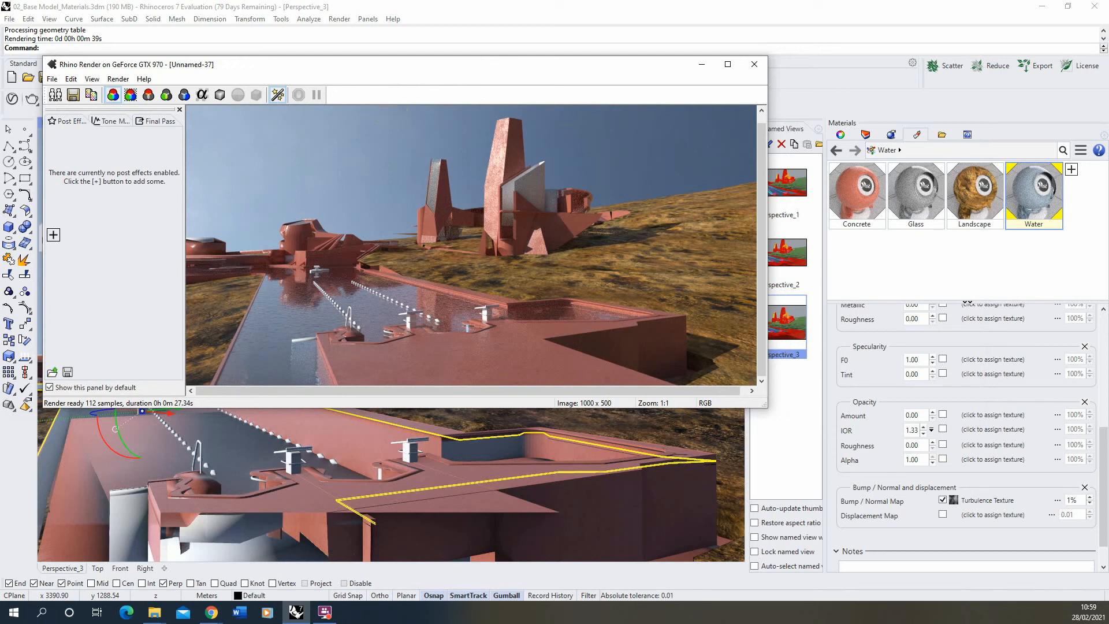